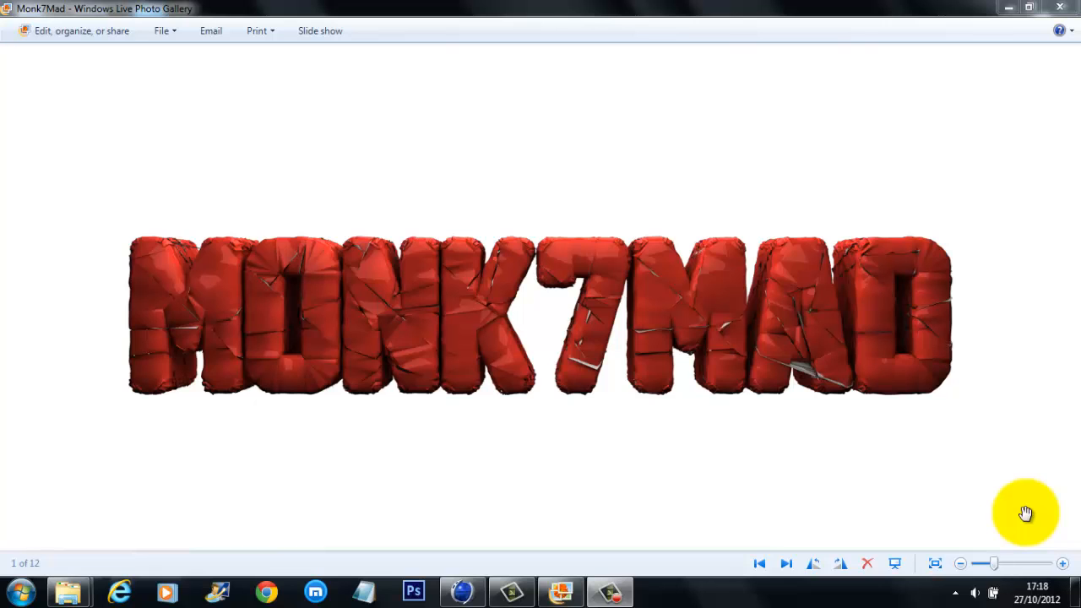
mouse_move(460, 591)
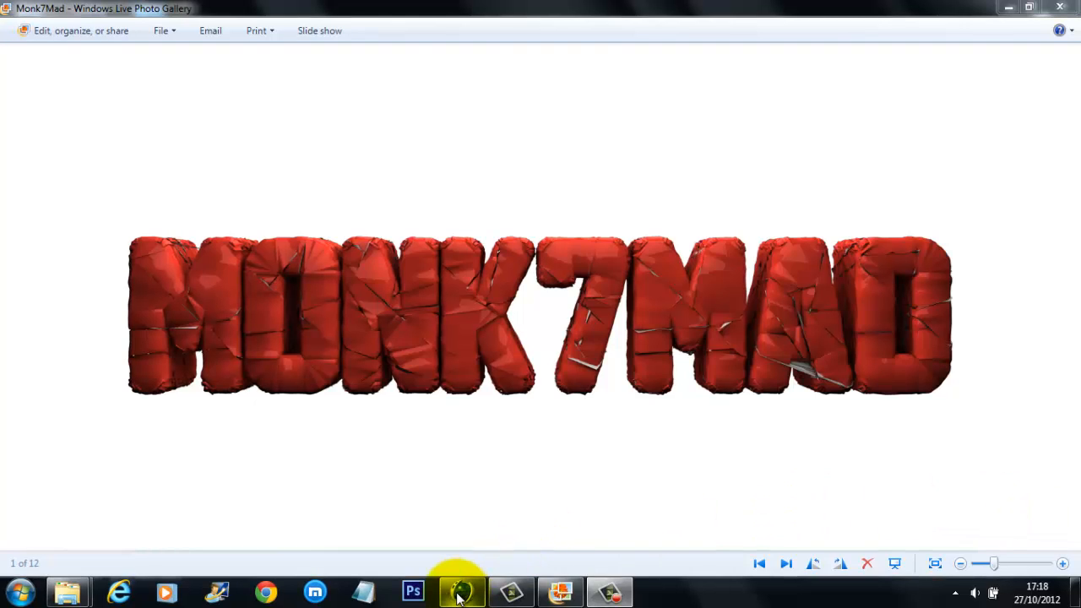
Step: Return to Cinema 4D and select the MoText object to show its fillet cap settings
click(460, 592)
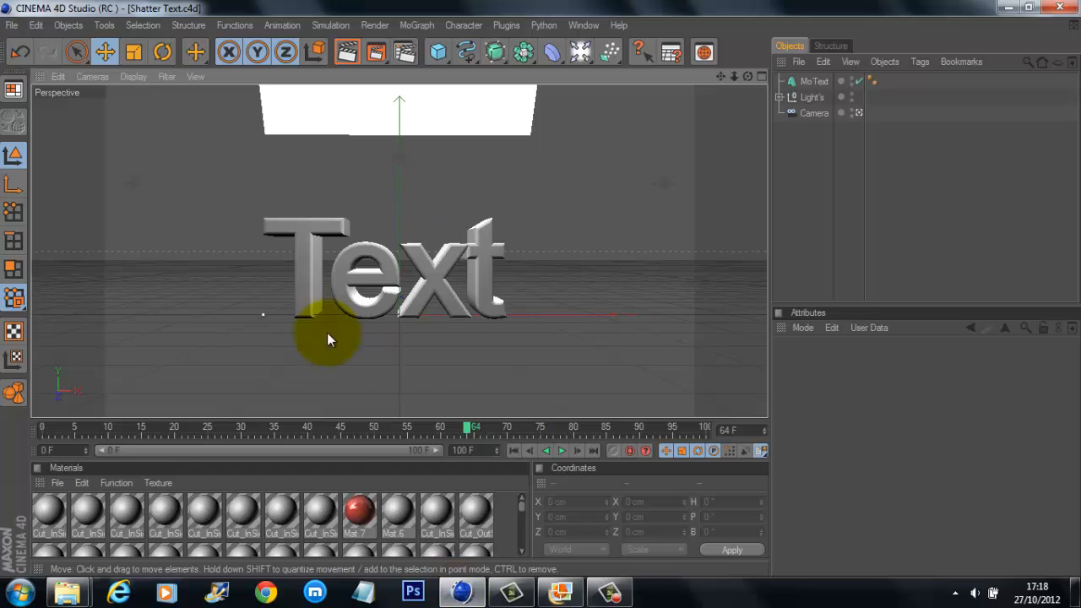
drag(327, 338, 443, 283)
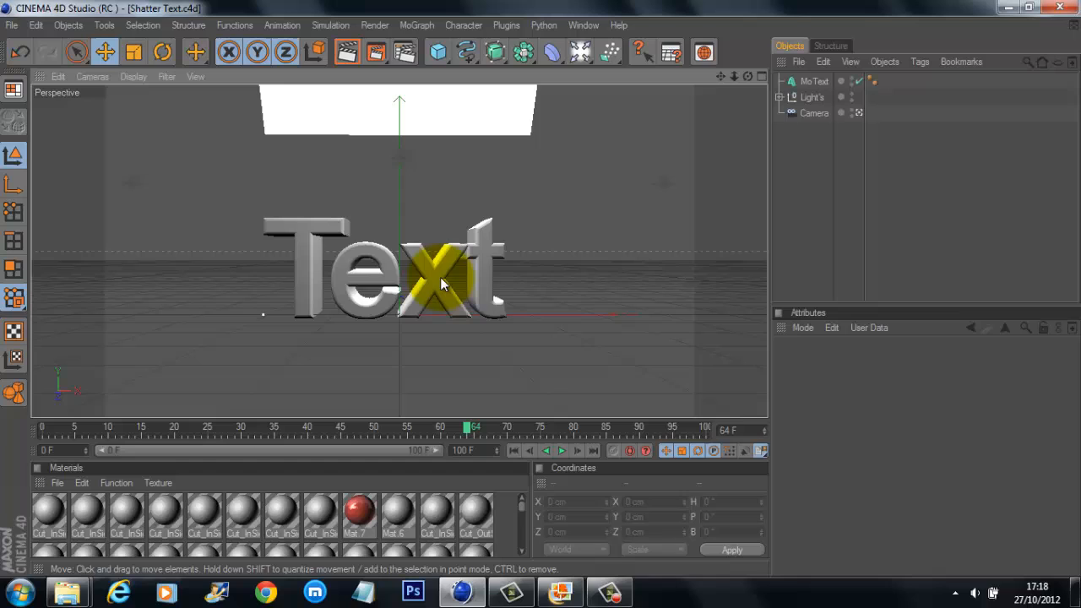
drag(443, 282, 482, 328)
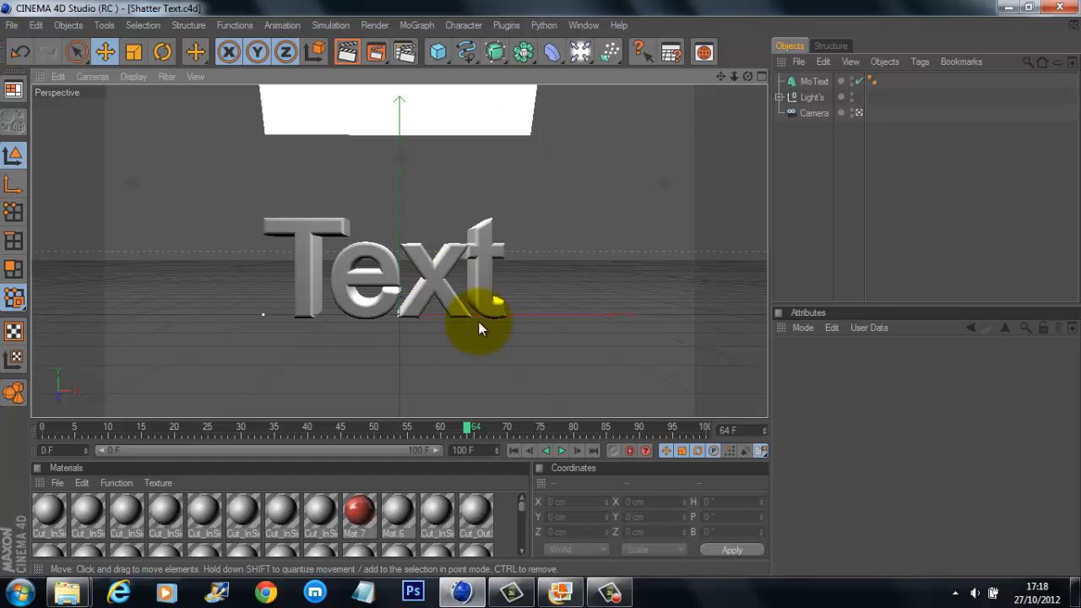
drag(482, 325, 384, 278)
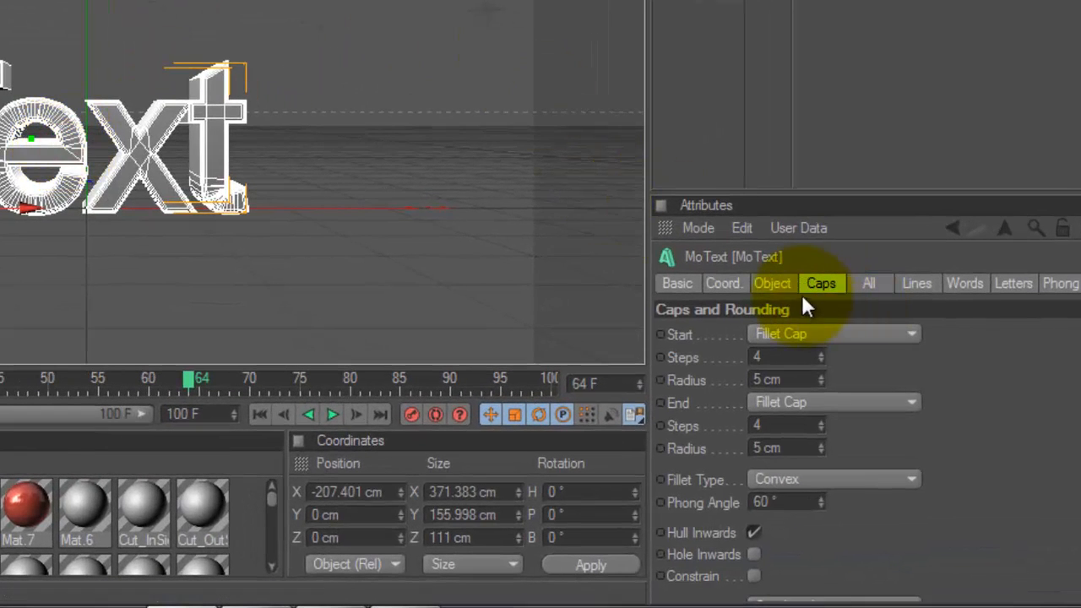
Step: Replace the MoText text 'Text' with 'Monk7Mad' in the Object tab
click(772, 283)
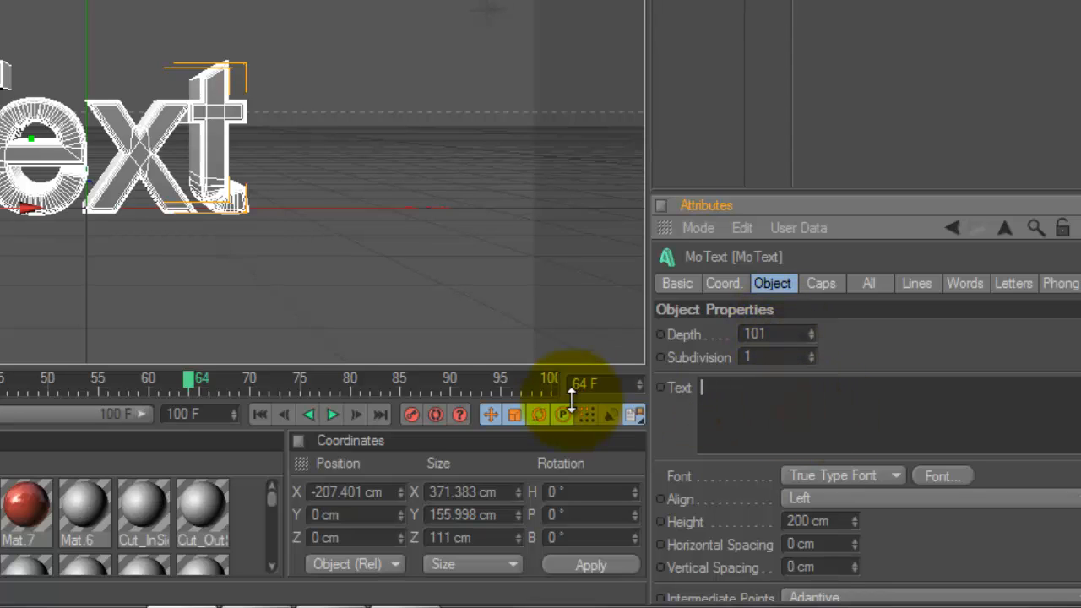
text(Monk7)
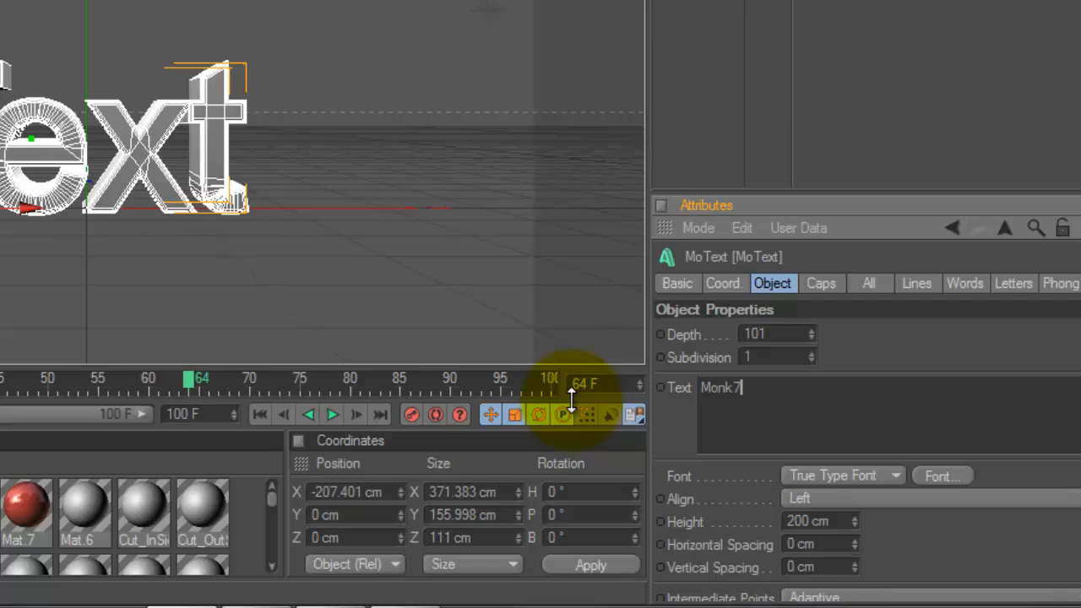
text(Mad)
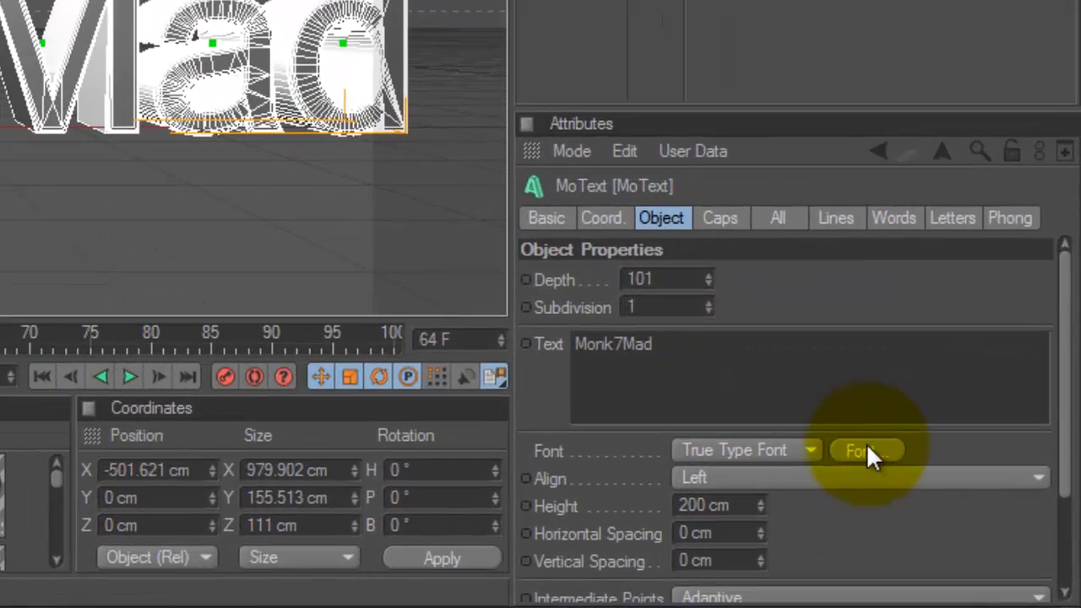
Step: Choose a bold blocky font from the font chooser, then deselect the text
click(860, 450)
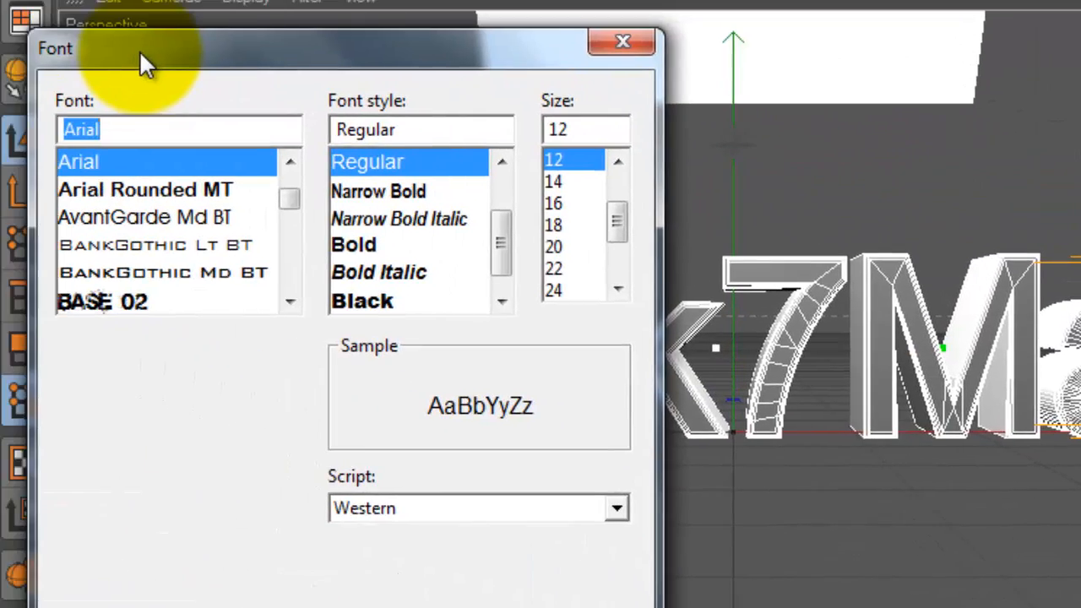
text(n)
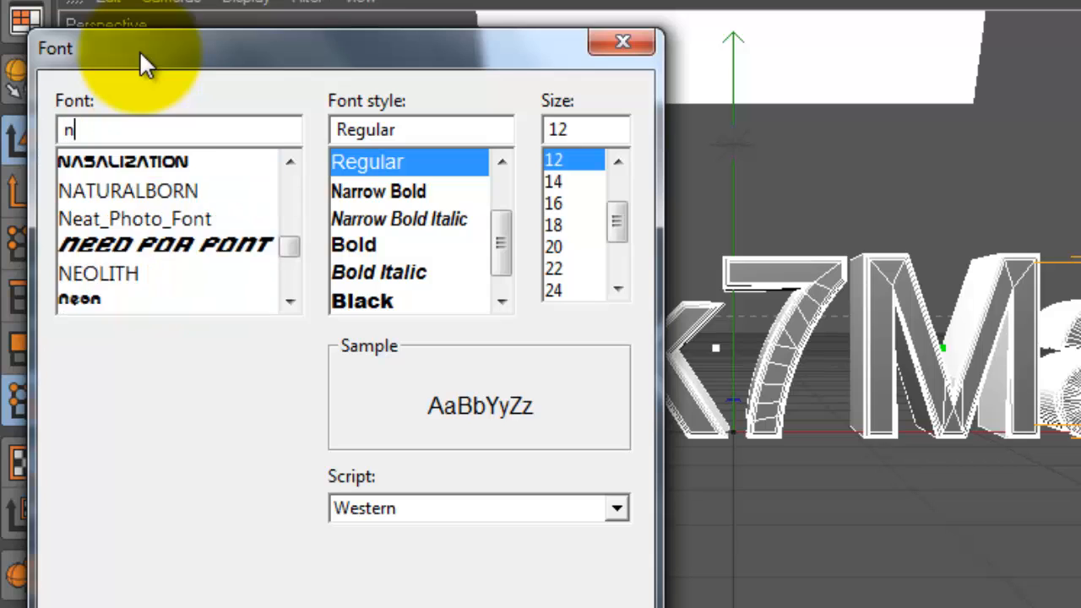
text(w)
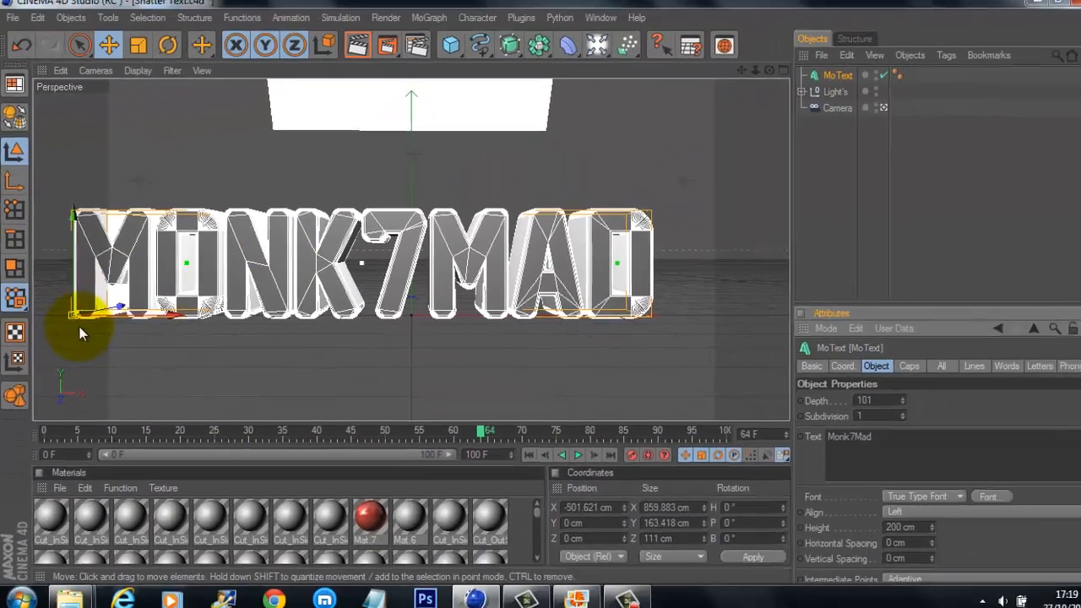
drag(80, 333, 545, 296)
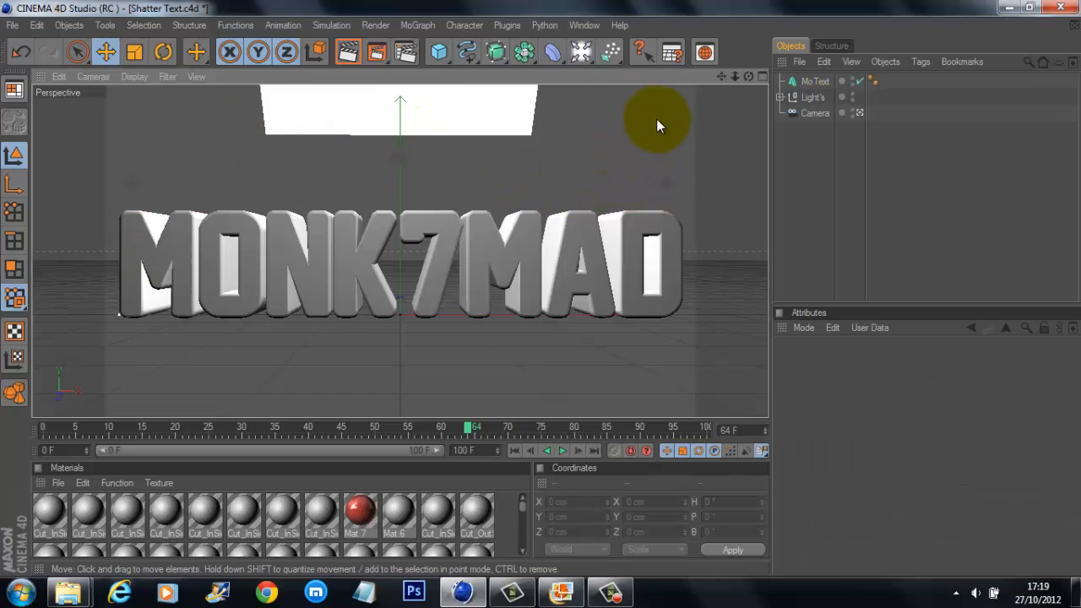
mouse_move(194, 134)
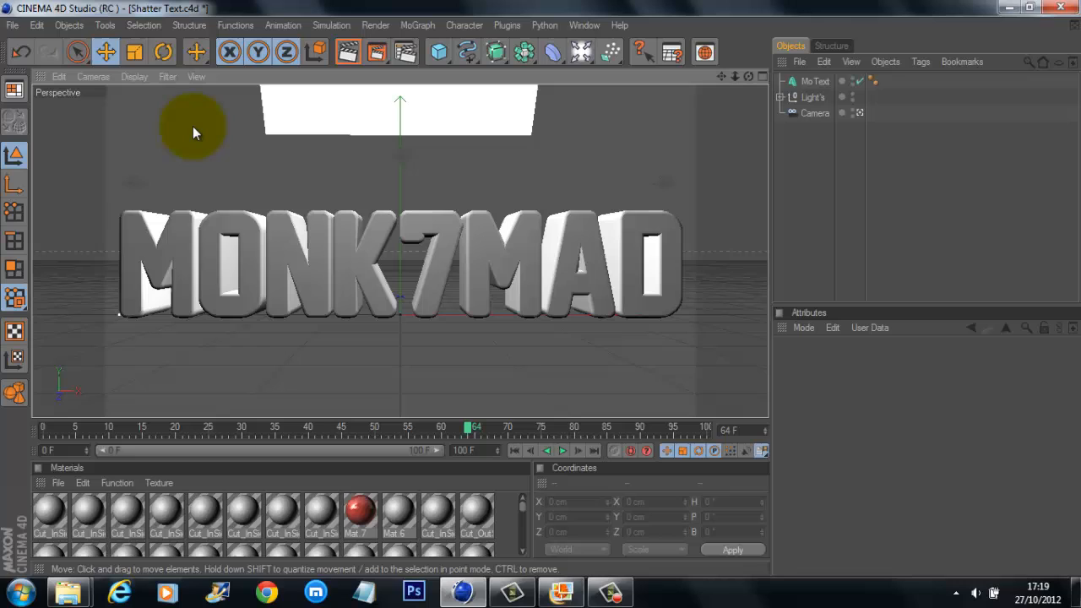
mouse_move(201, 437)
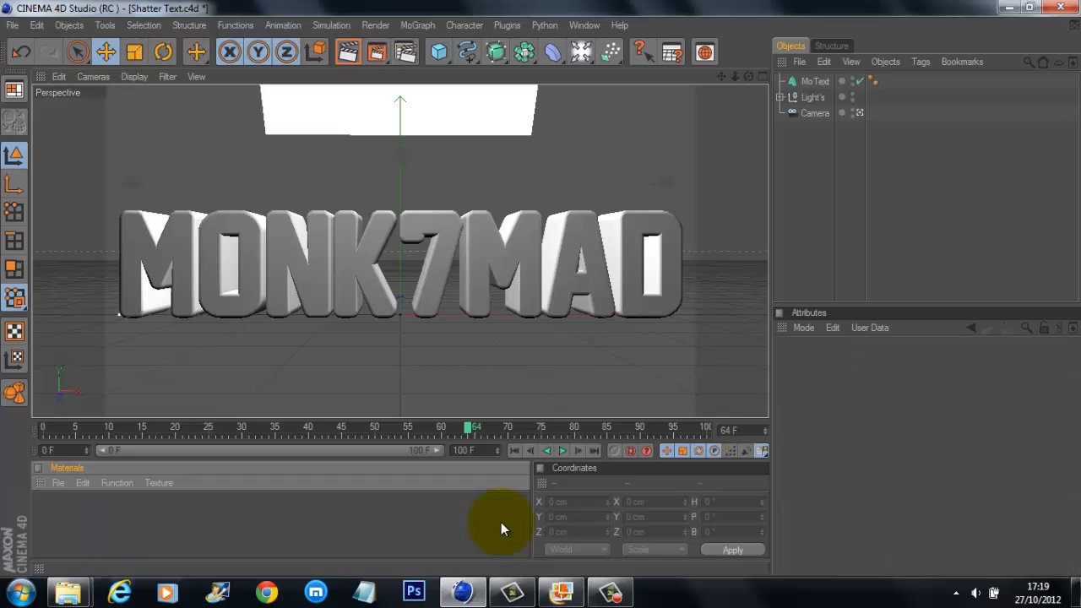
mouse_move(905, 213)
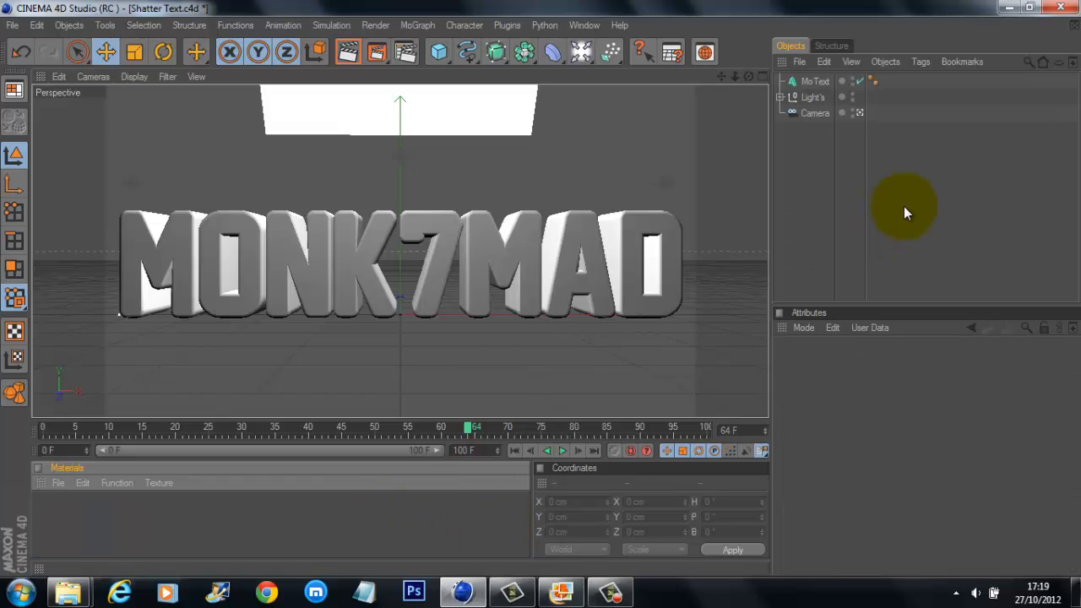
mouse_move(445, 421)
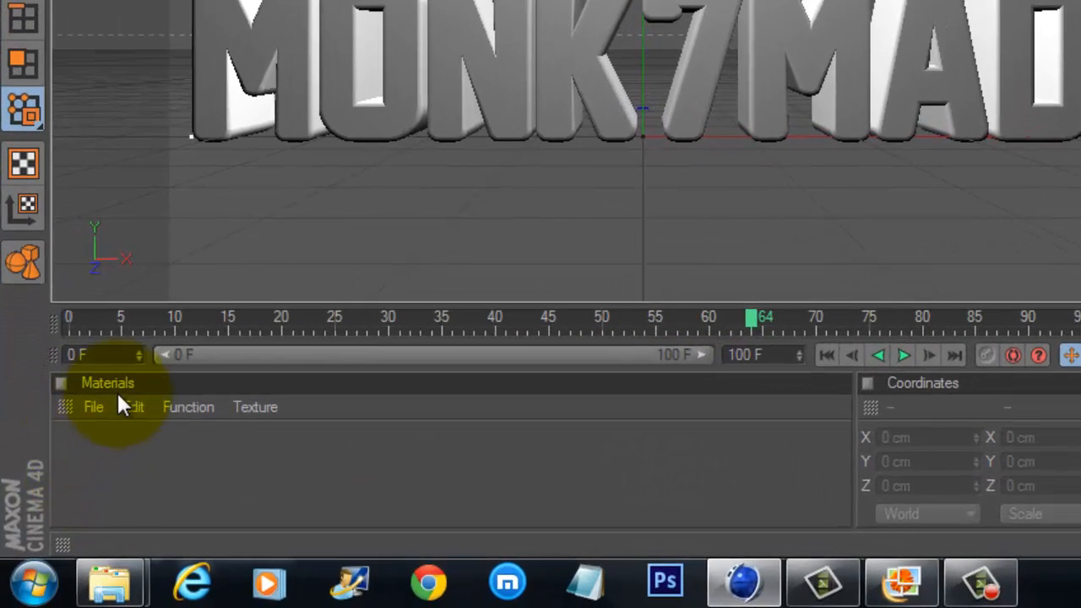
mouse_move(320, 458)
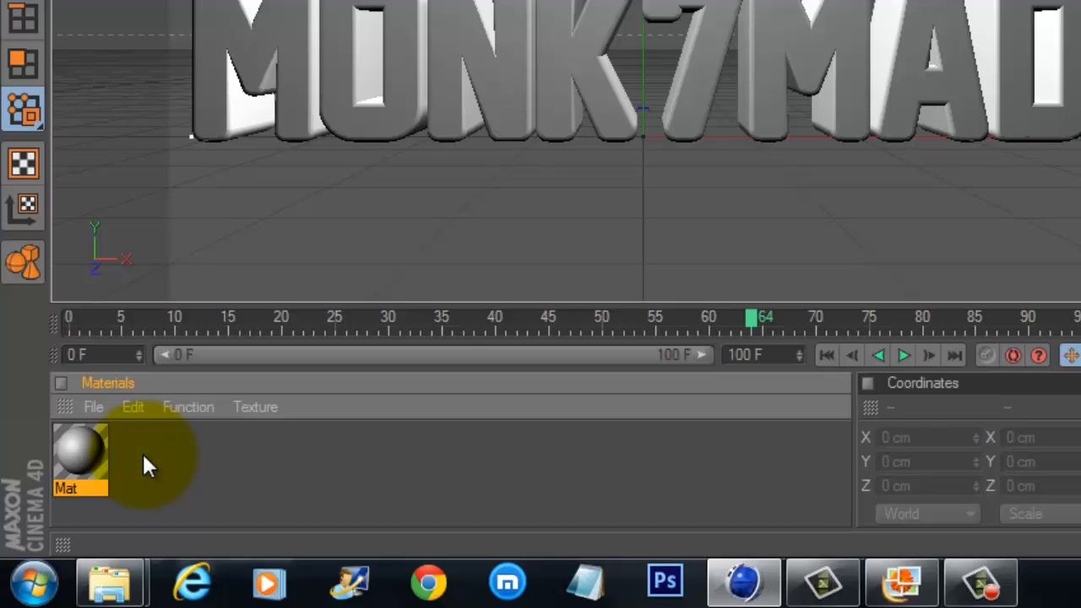
Step: Create new materials Mat and Mat.1 via New Material and select Mat.1
click(93, 406)
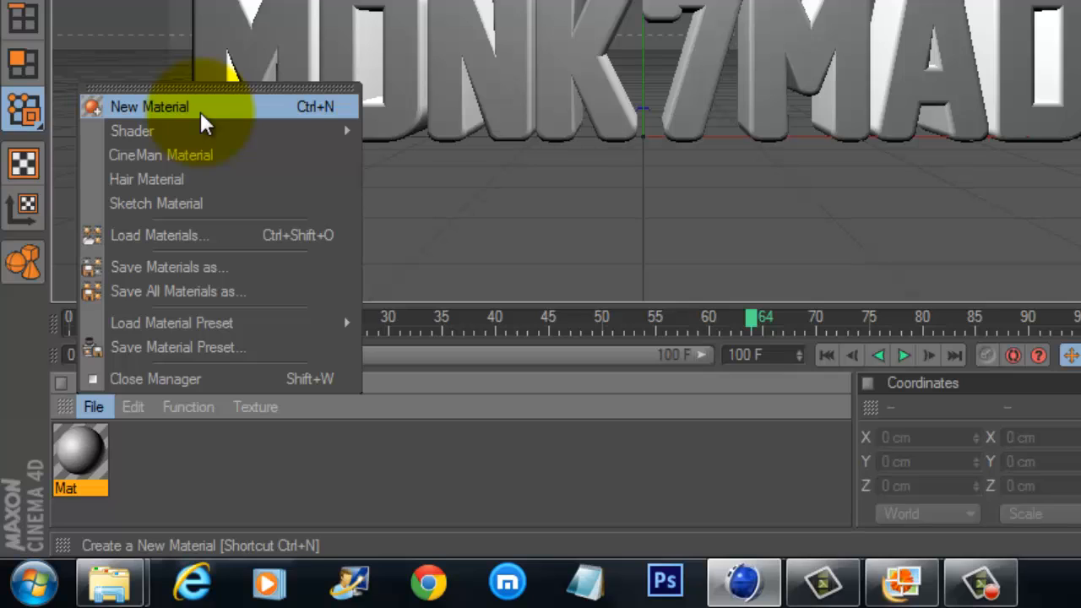
click(148, 107)
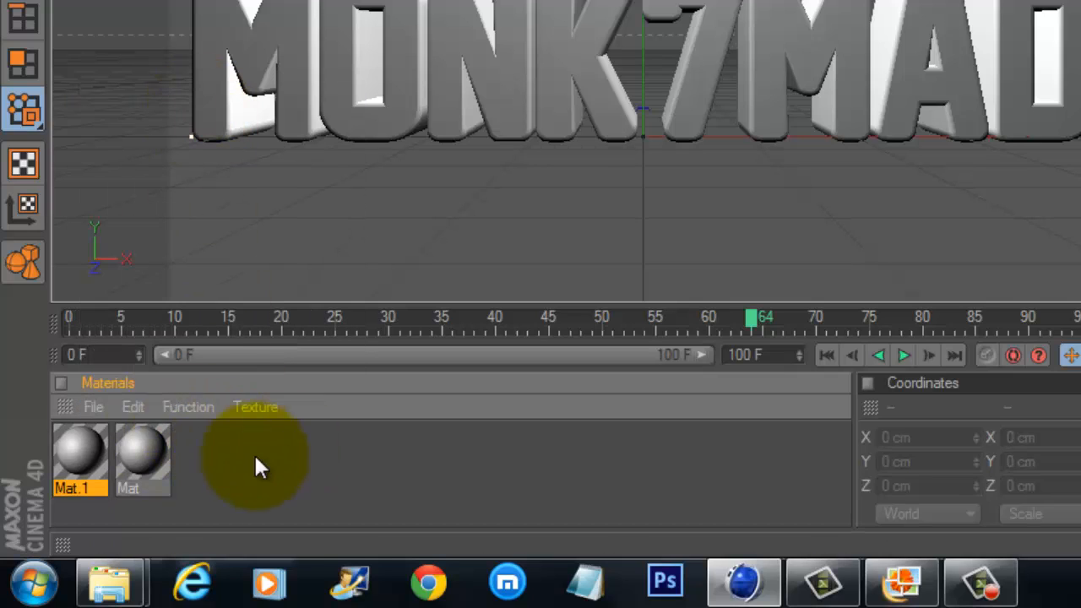
click(80, 456)
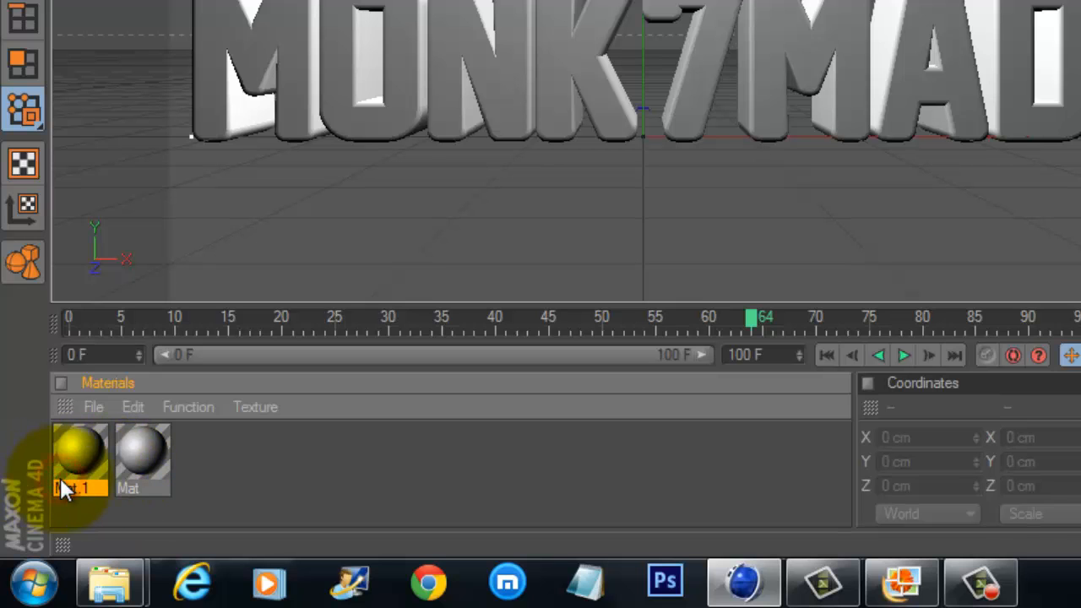
Step: Set Mat.1 colour to red (224, 57, 57) and disable its Specular channel
double_click(80, 456)
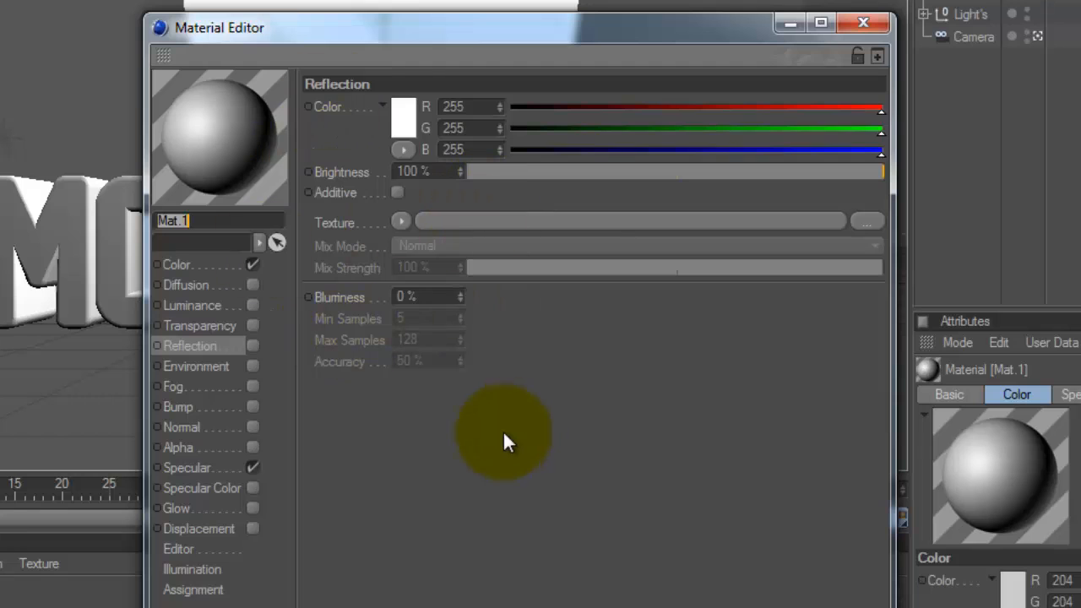
click(177, 265)
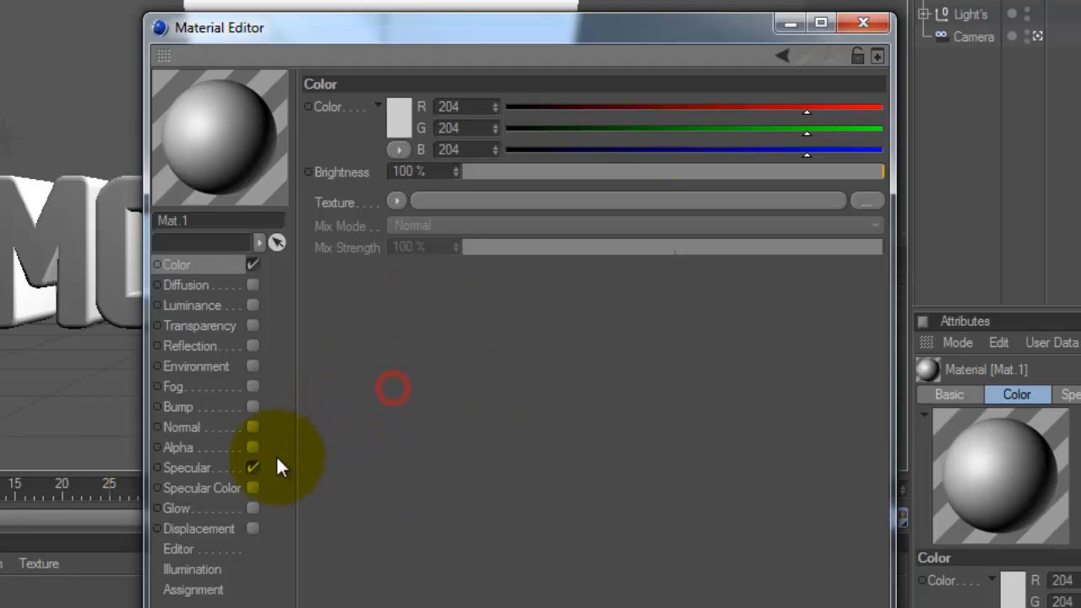
click(187, 467)
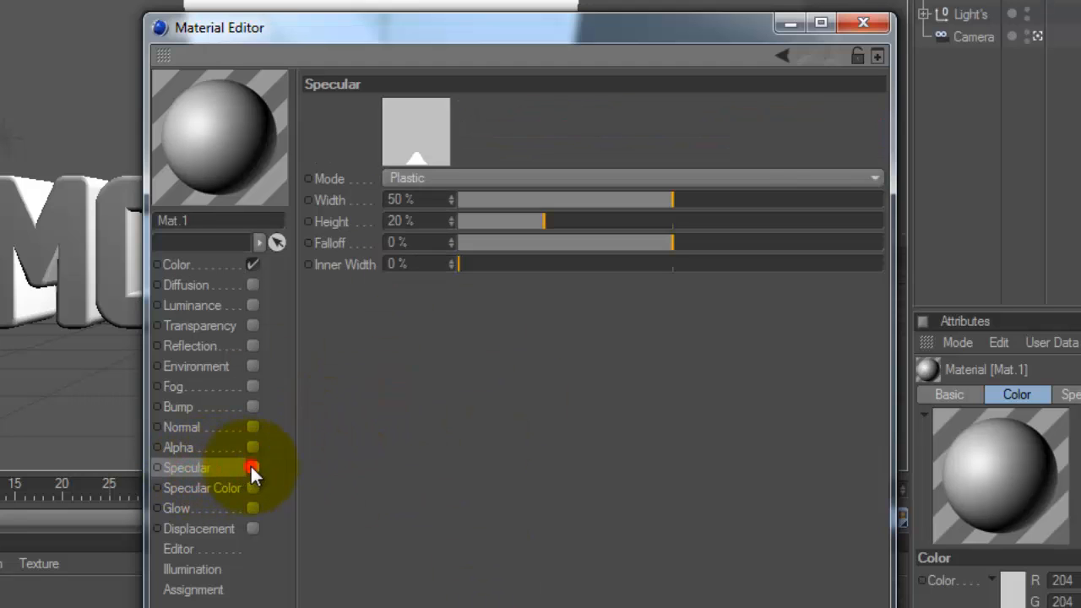
click(177, 264)
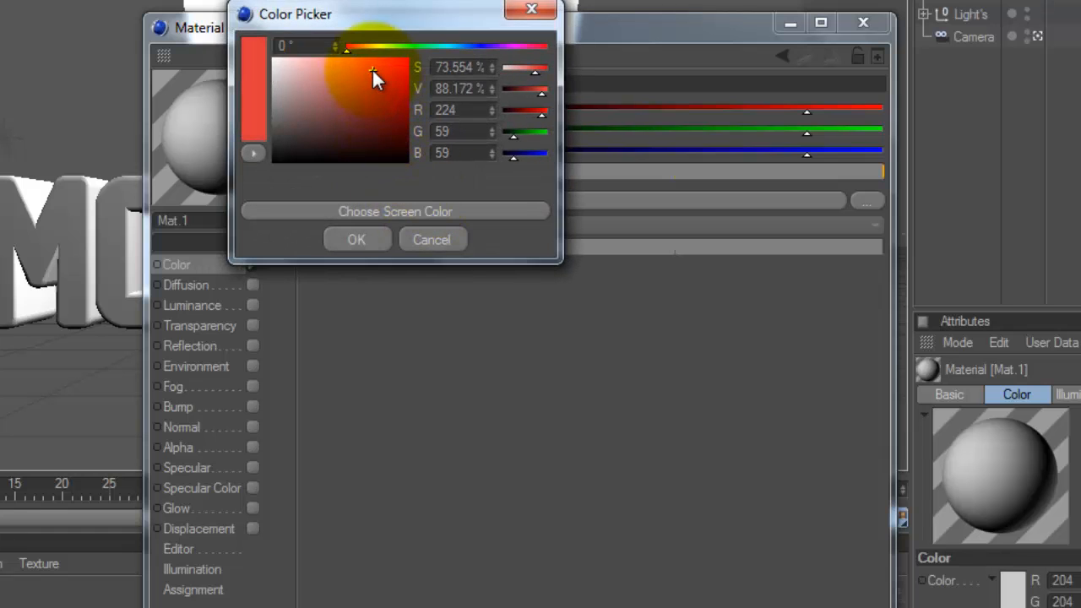
click(356, 239)
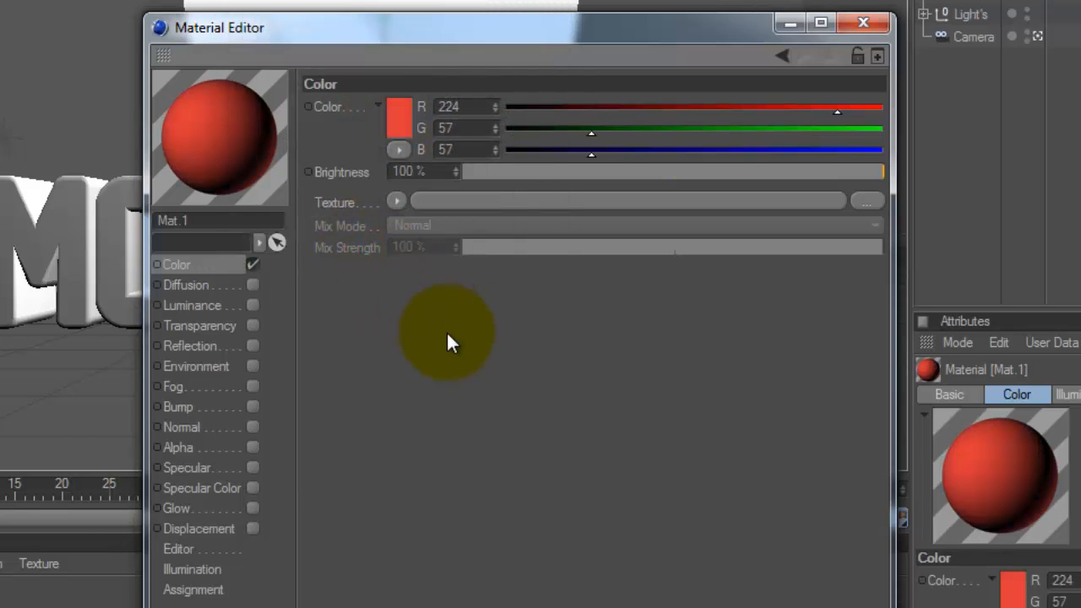
click(187, 467)
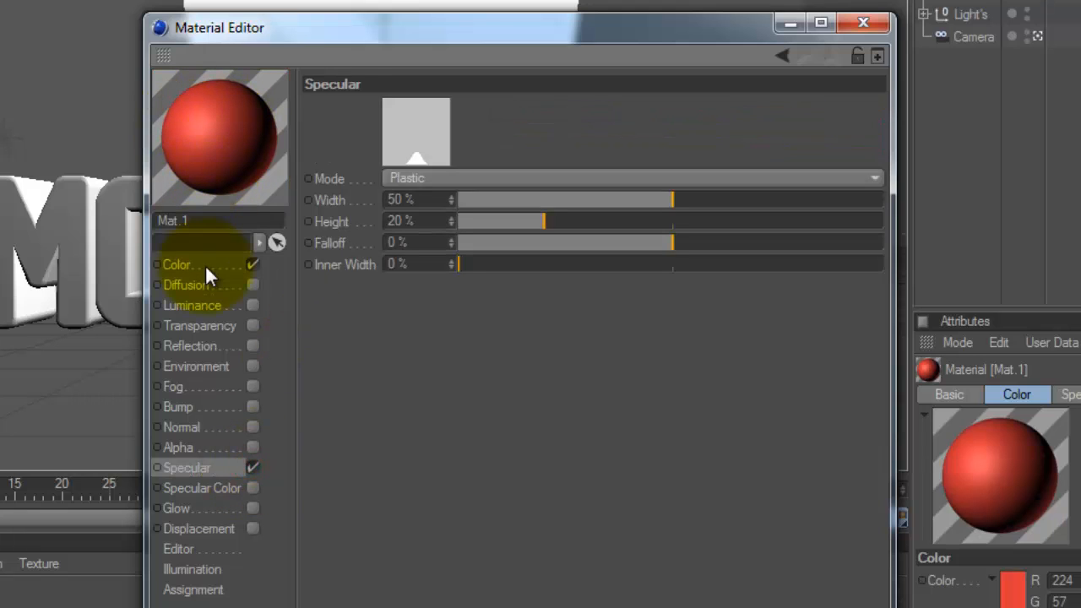
mouse_move(418, 490)
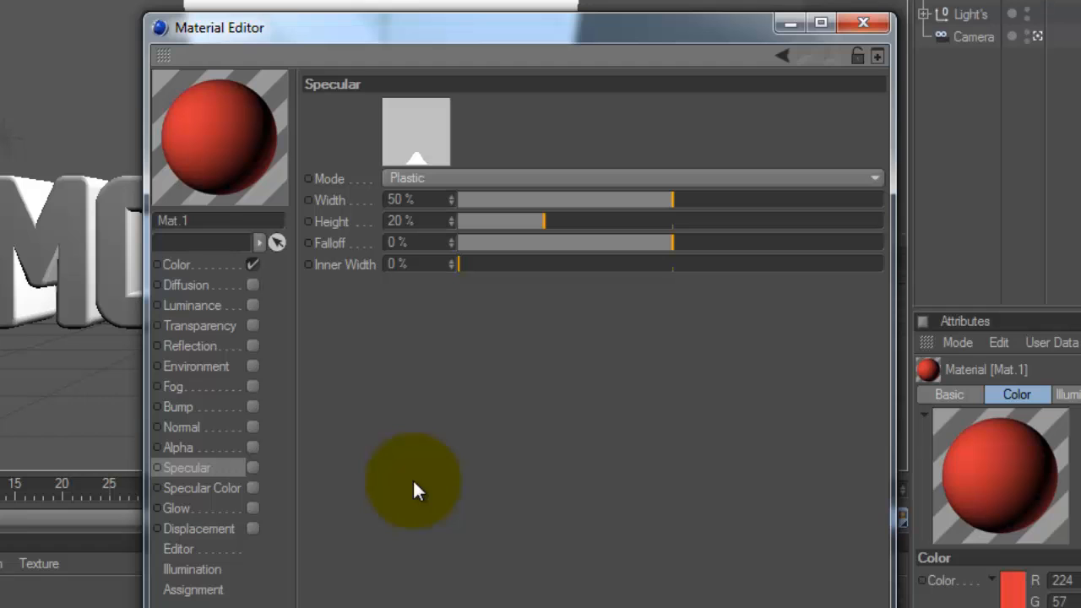
click(177, 264)
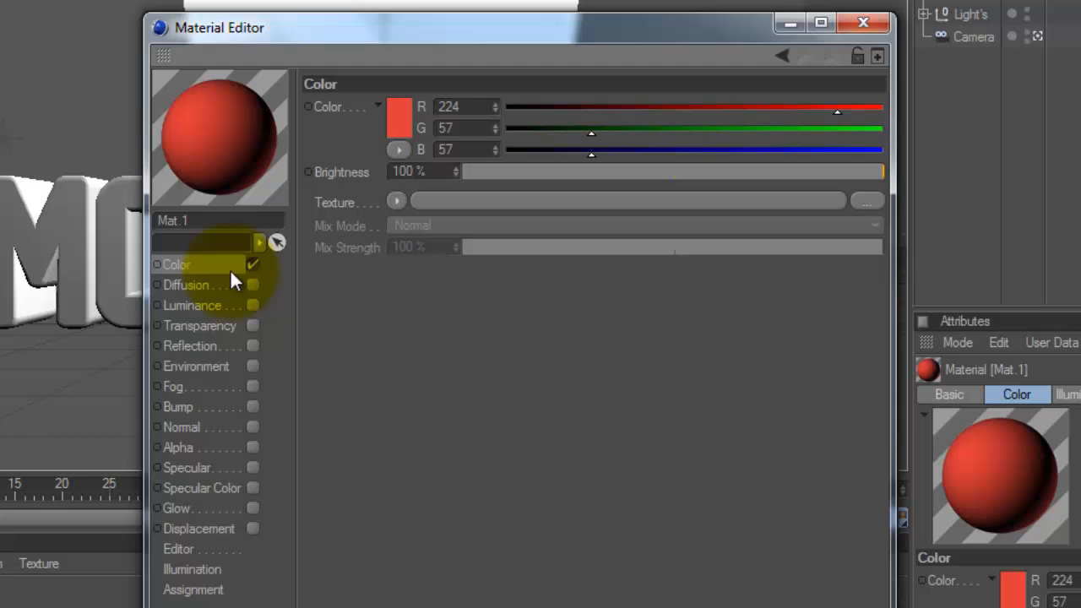
Step: Enable Mat.1 reflection with a Fresnel texture at 20% brightness and 12% mix
click(190, 346)
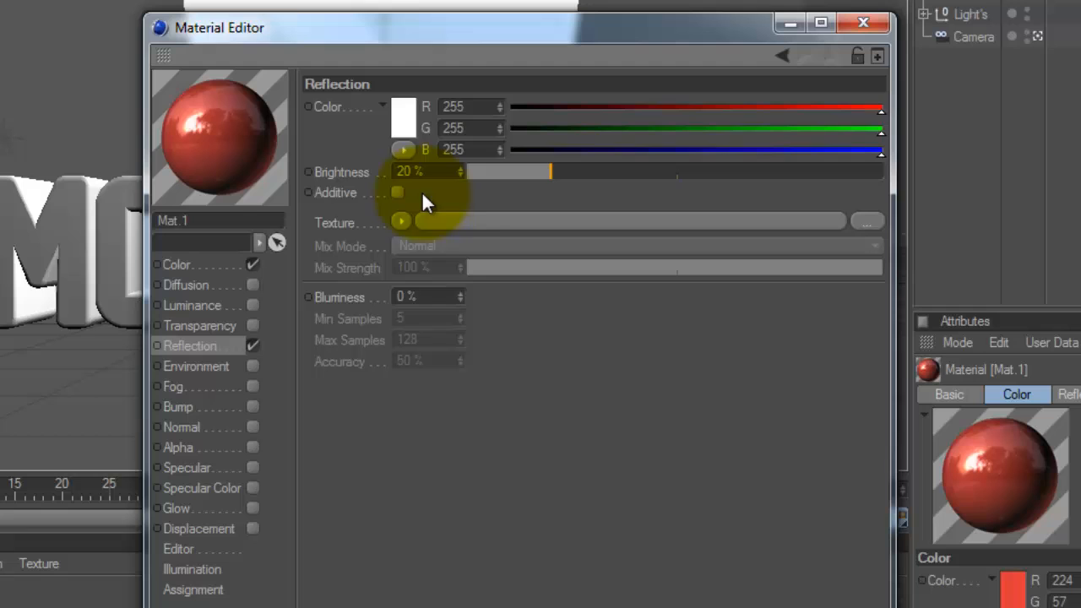
mouse_move(612, 291)
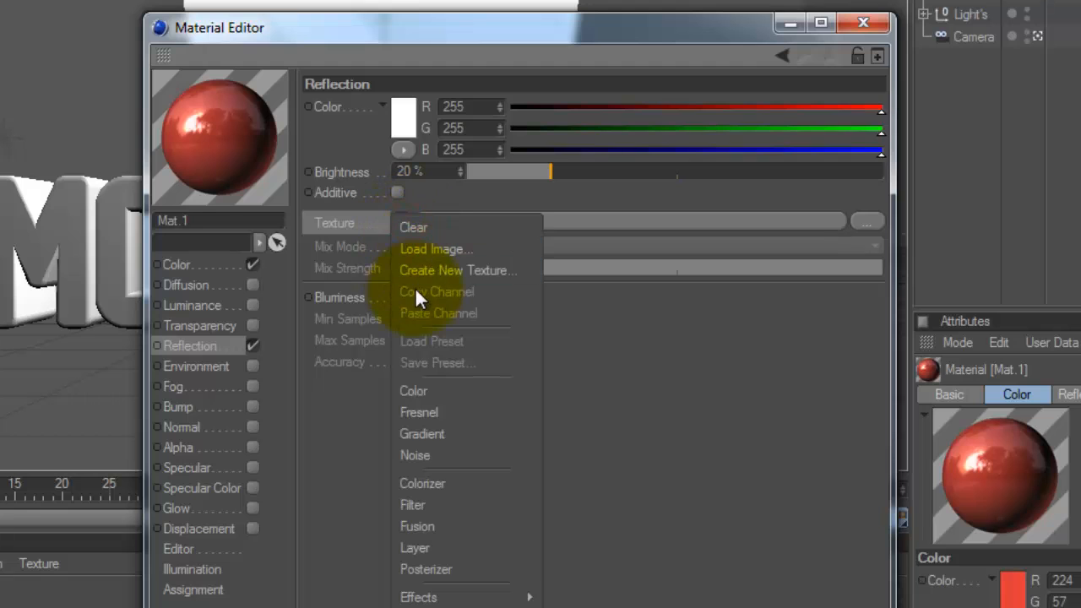
mouse_move(433, 412)
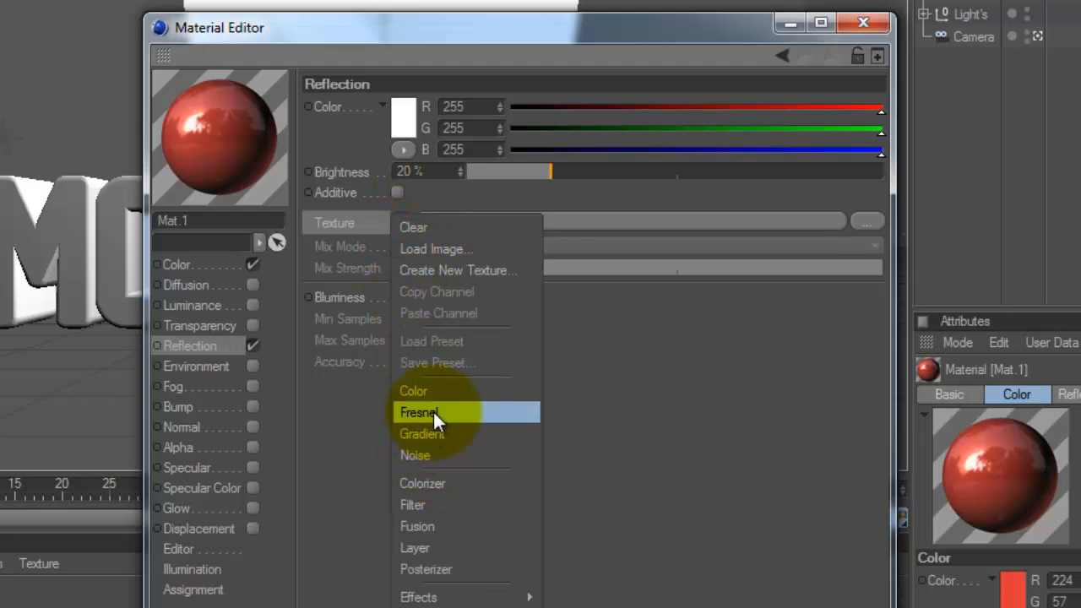
click(420, 412)
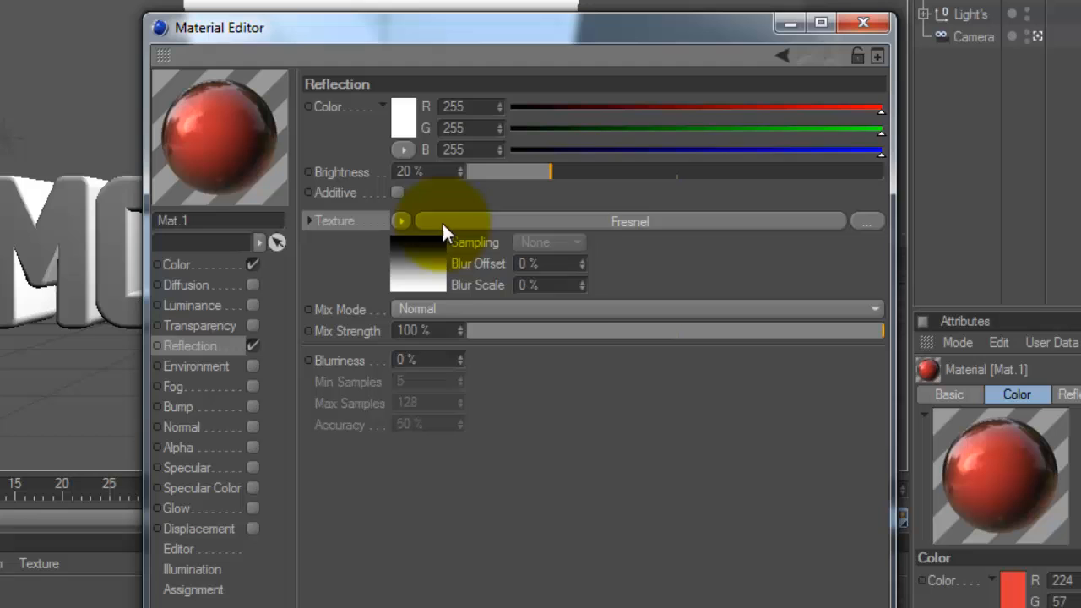
mouse_move(241, 169)
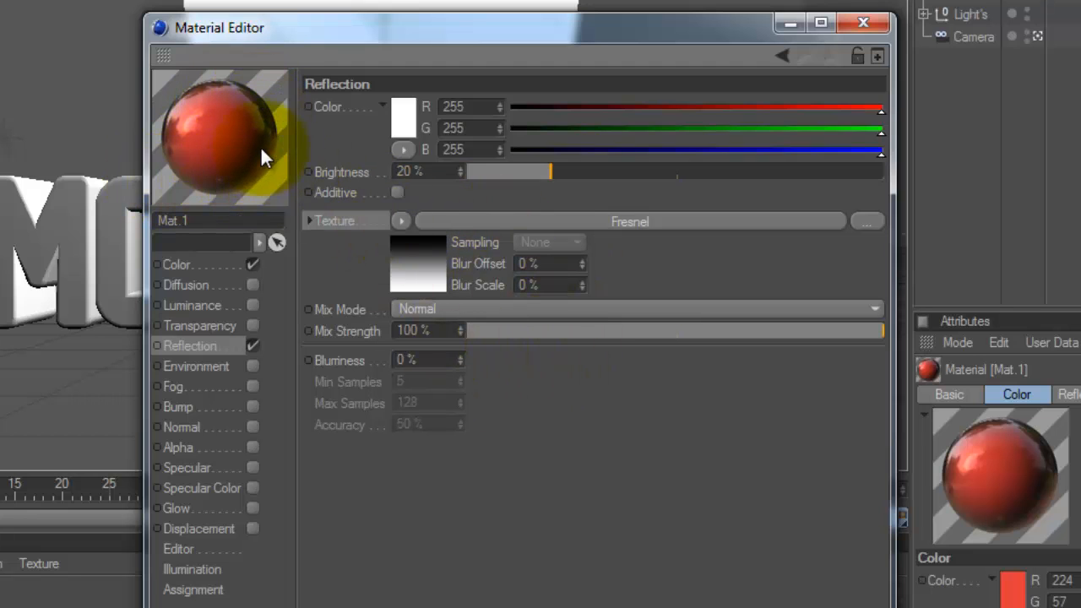
mouse_move(274, 173)
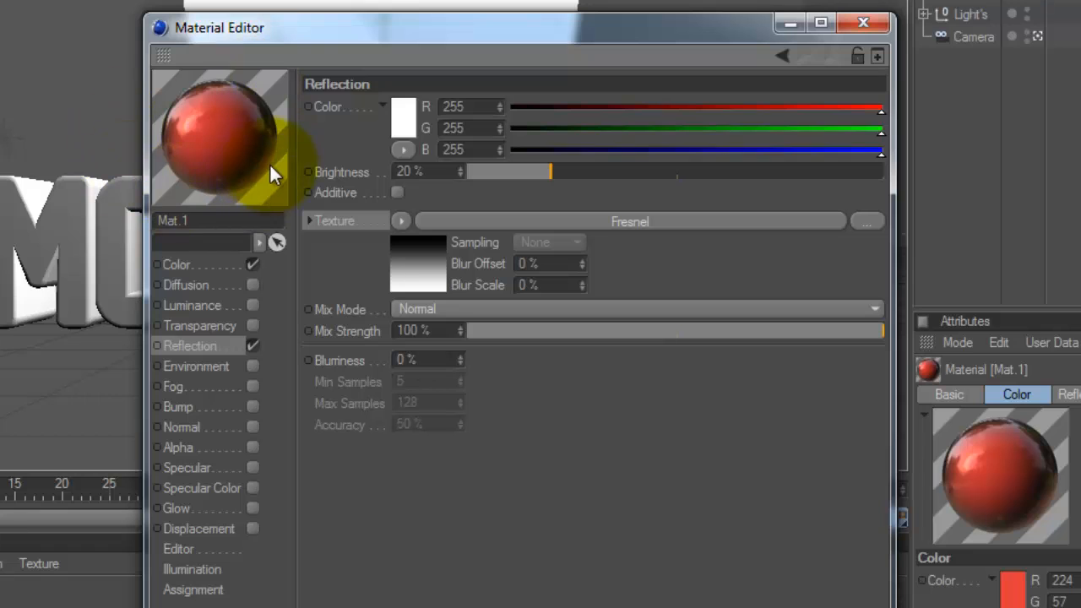
mouse_move(520, 342)
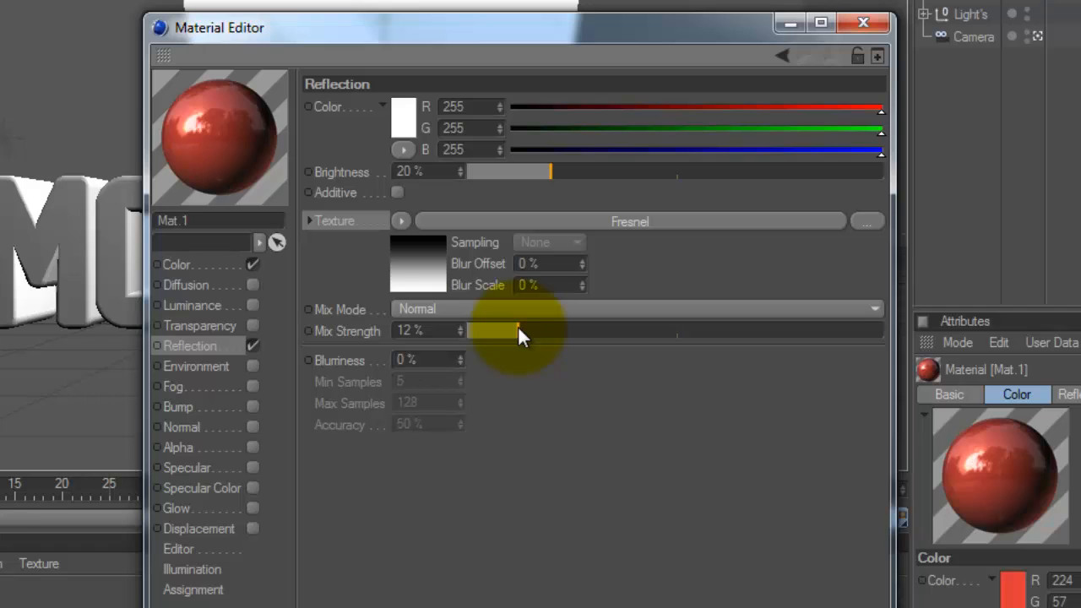
mouse_move(575, 319)
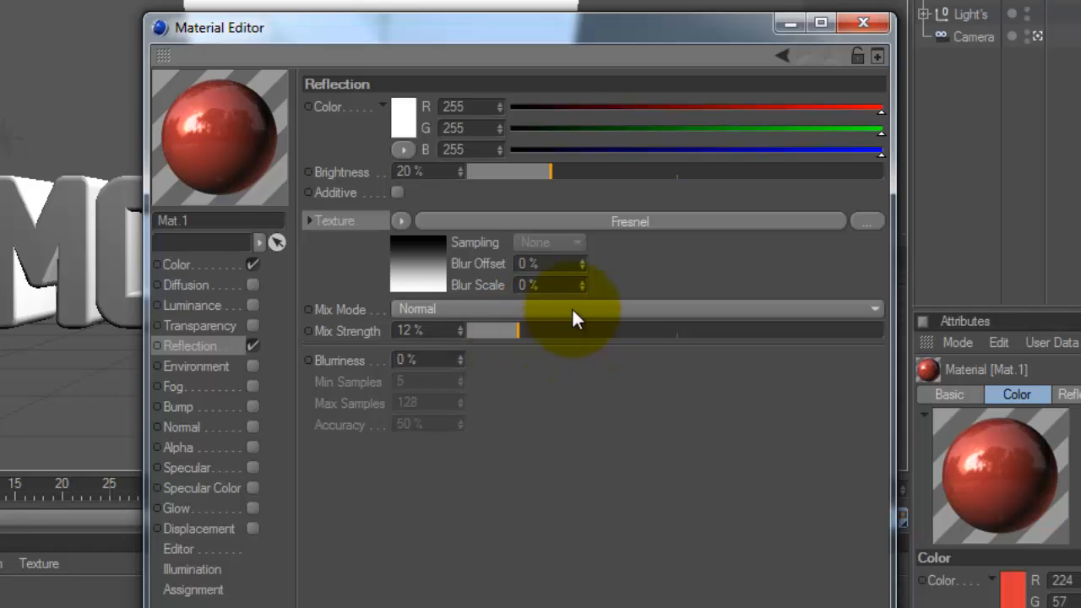
mouse_move(604, 363)
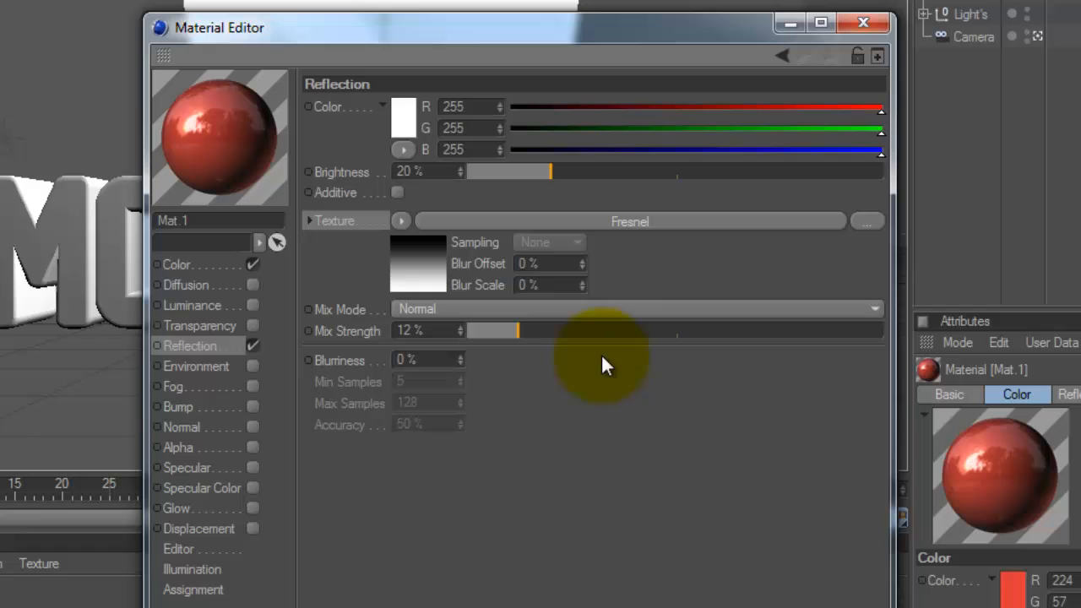
mouse_move(549, 401)
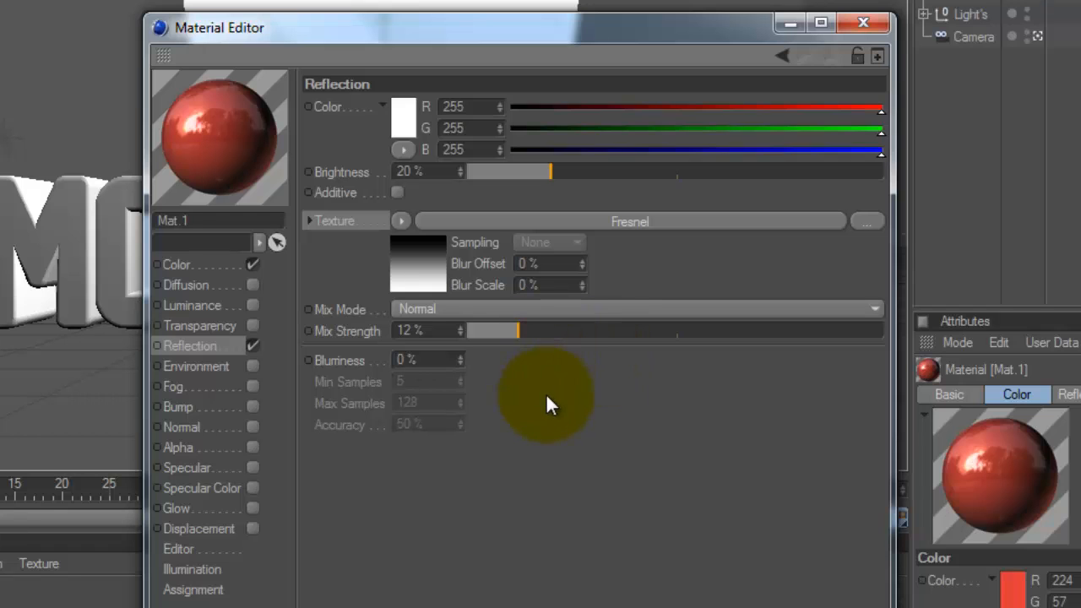
mouse_move(517, 387)
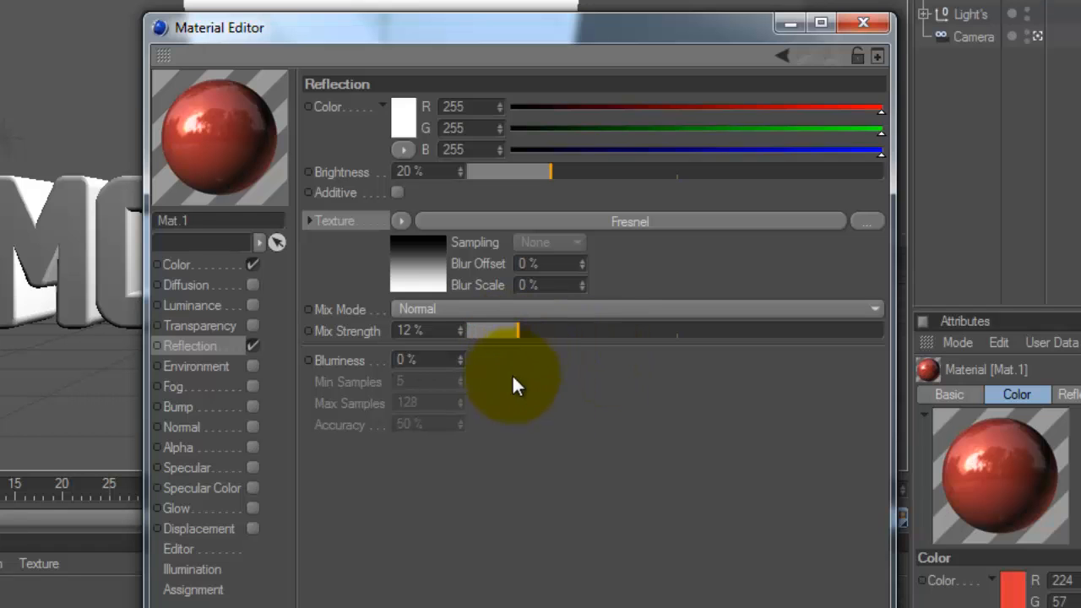
mouse_move(853, 211)
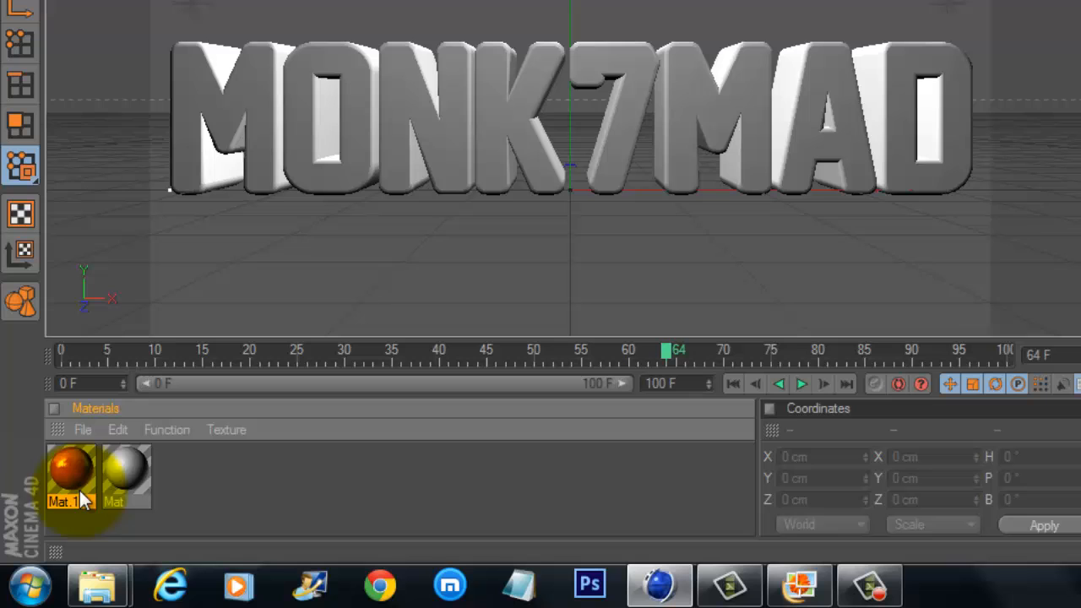
Step: Drag the red Mat.1 material onto the MONK7MAD text object
click(71, 471)
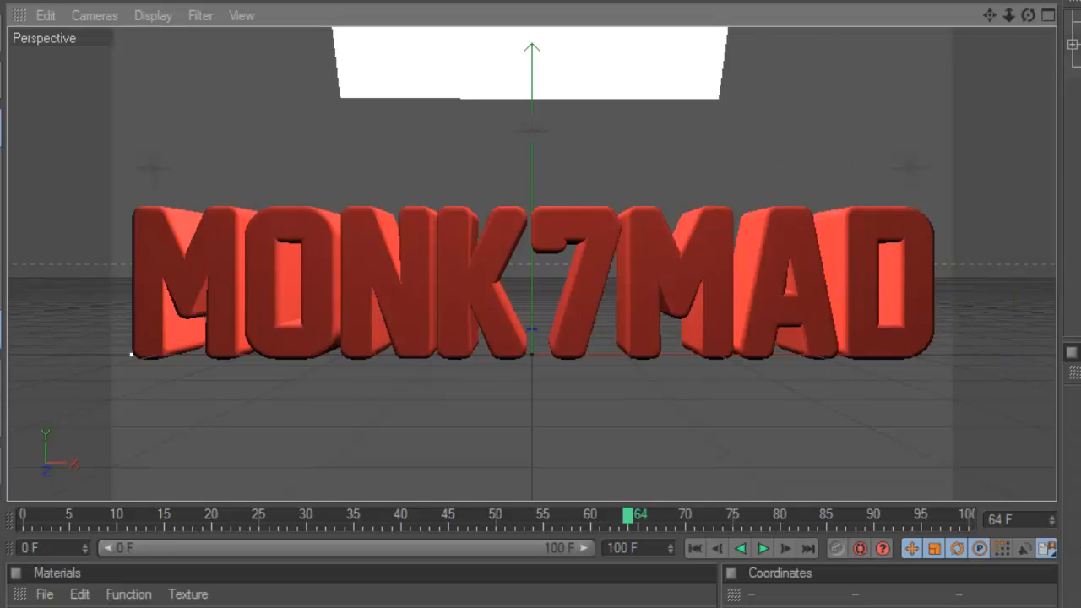
Step: Select the MONK7MAD text, set its depth to 100, and launch Plugins > Thrausi
click(582, 228)
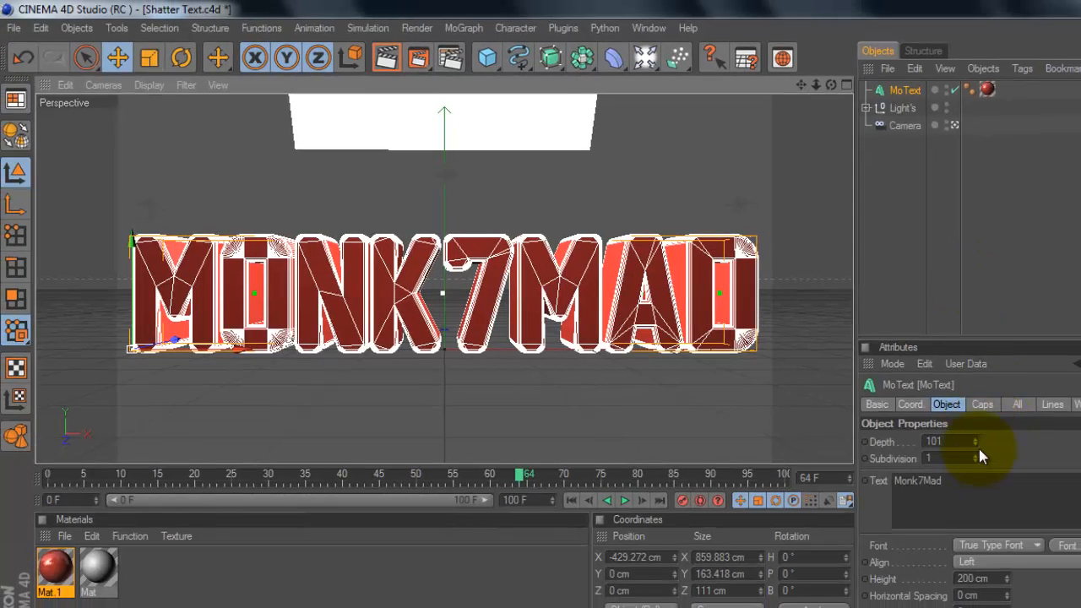
click(976, 441)
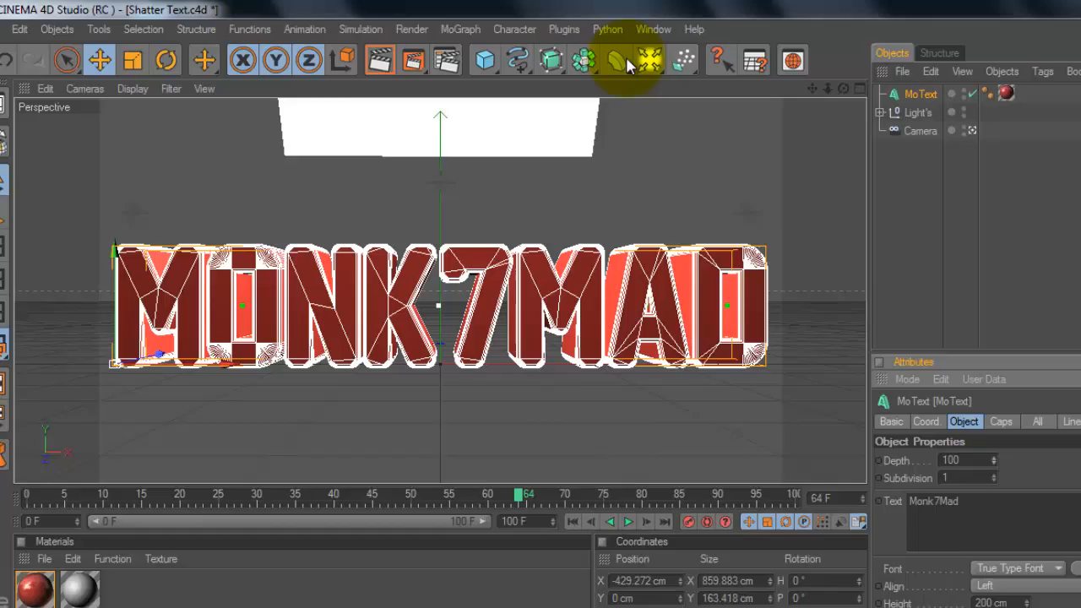
click(563, 29)
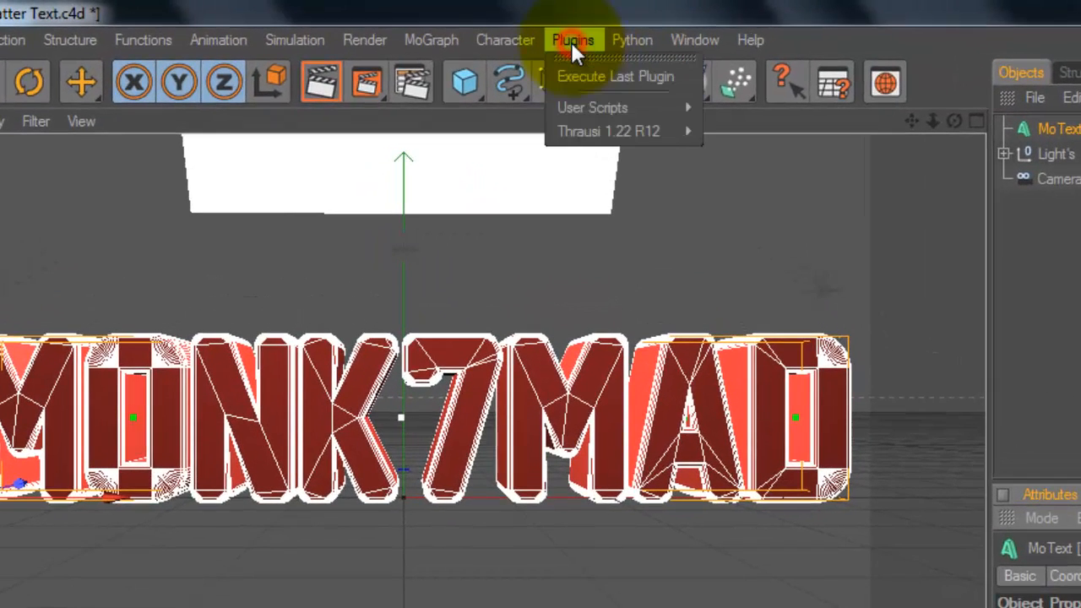
mouse_move(608, 131)
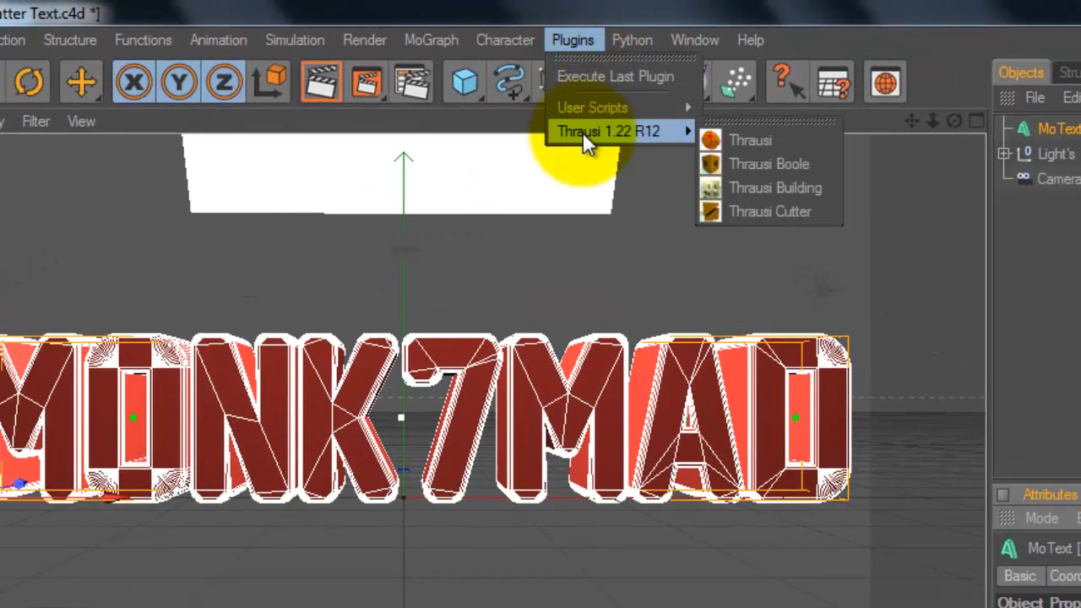
mouse_move(750, 141)
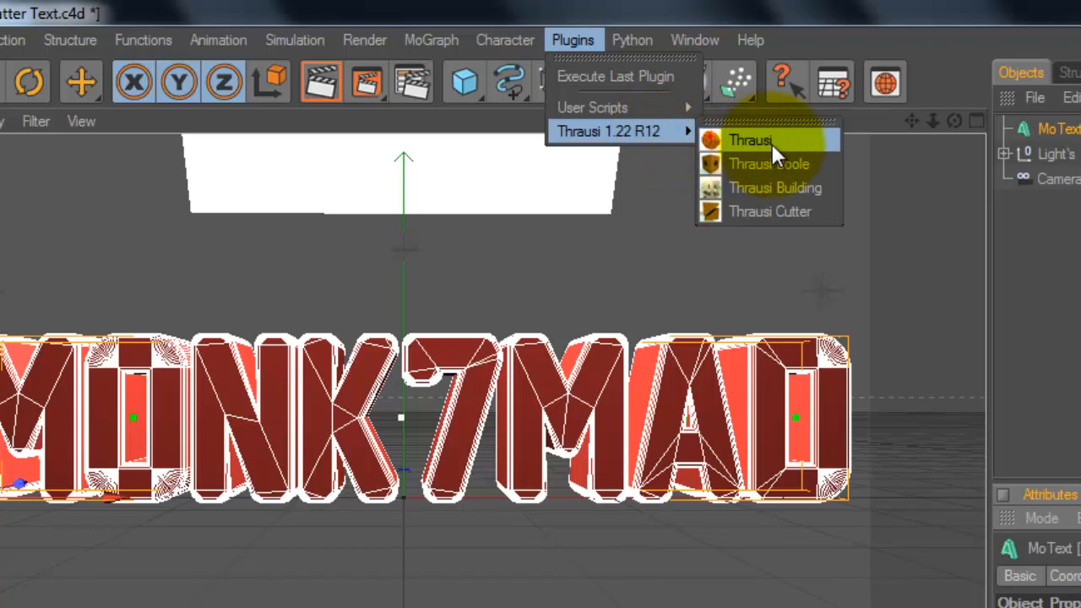
click(749, 140)
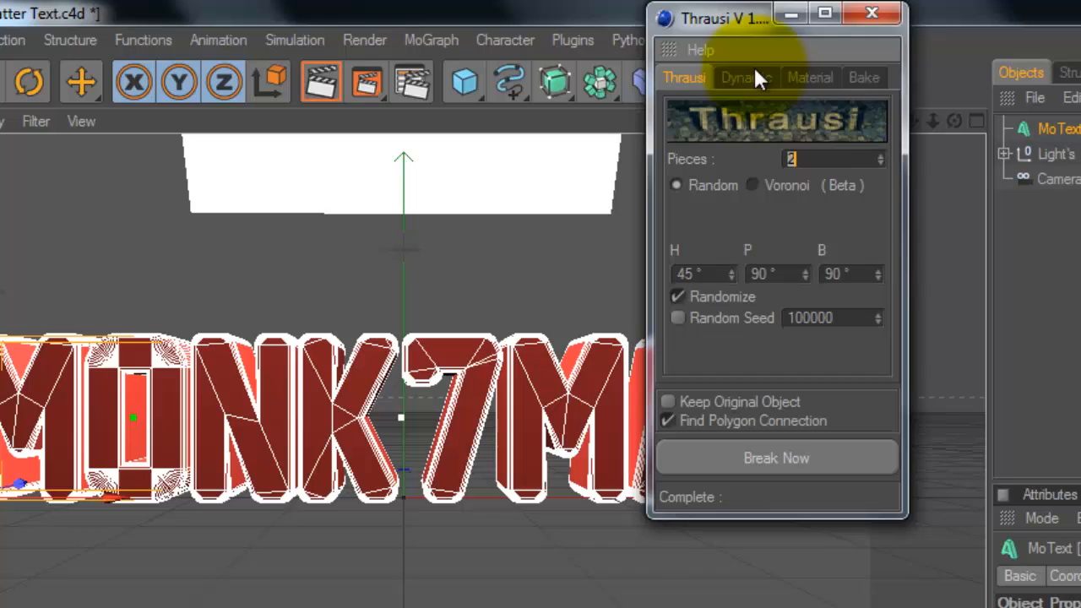
mouse_move(739, 203)
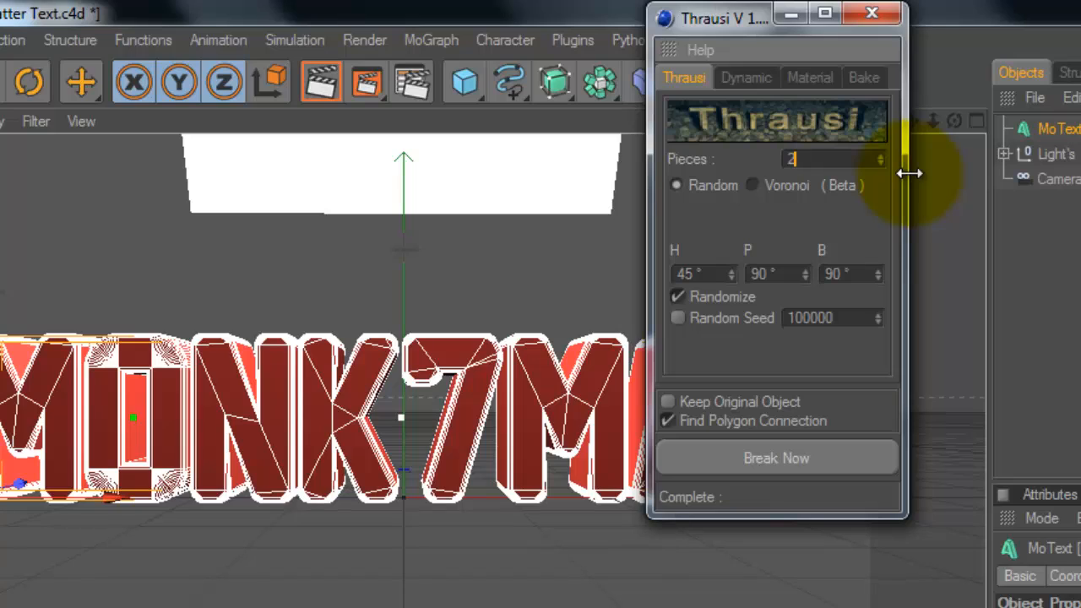
Step: Break the text into 25 random pieces with Thrausi and close the plugin window
text(5)
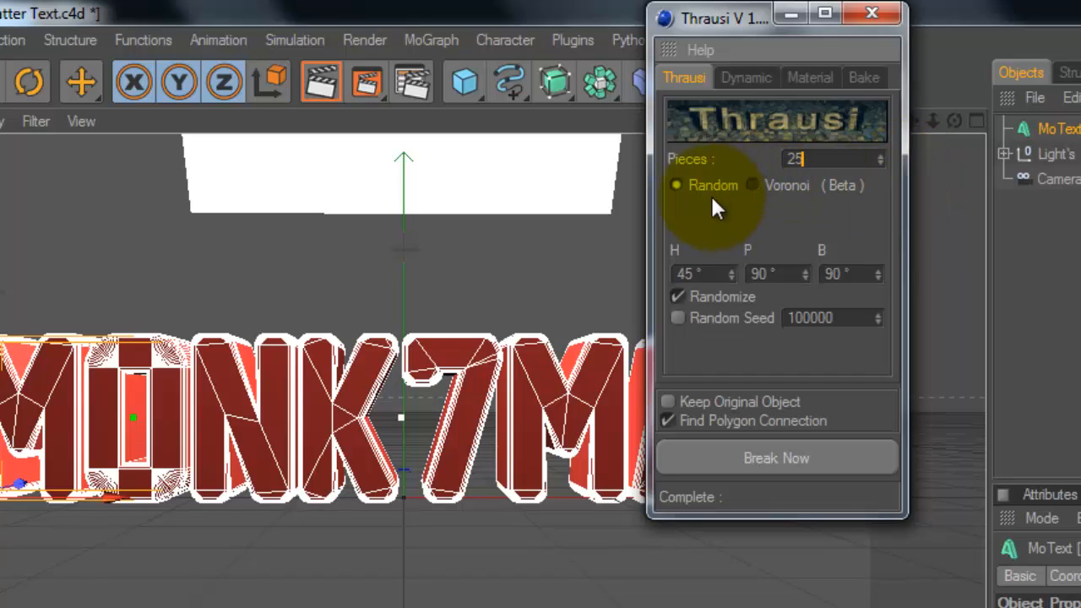
mouse_move(756, 463)
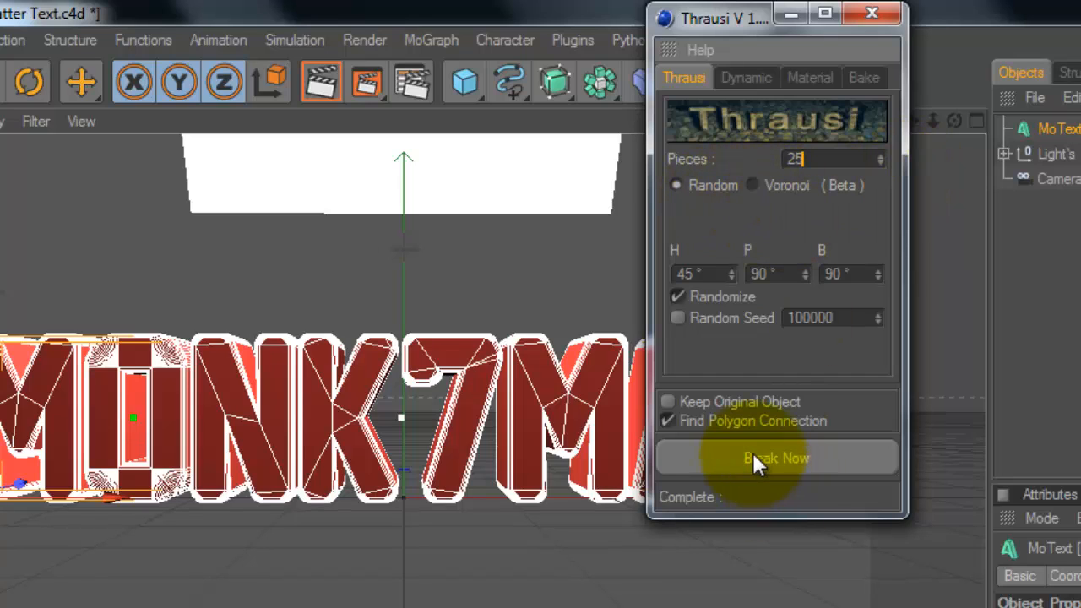
click(775, 458)
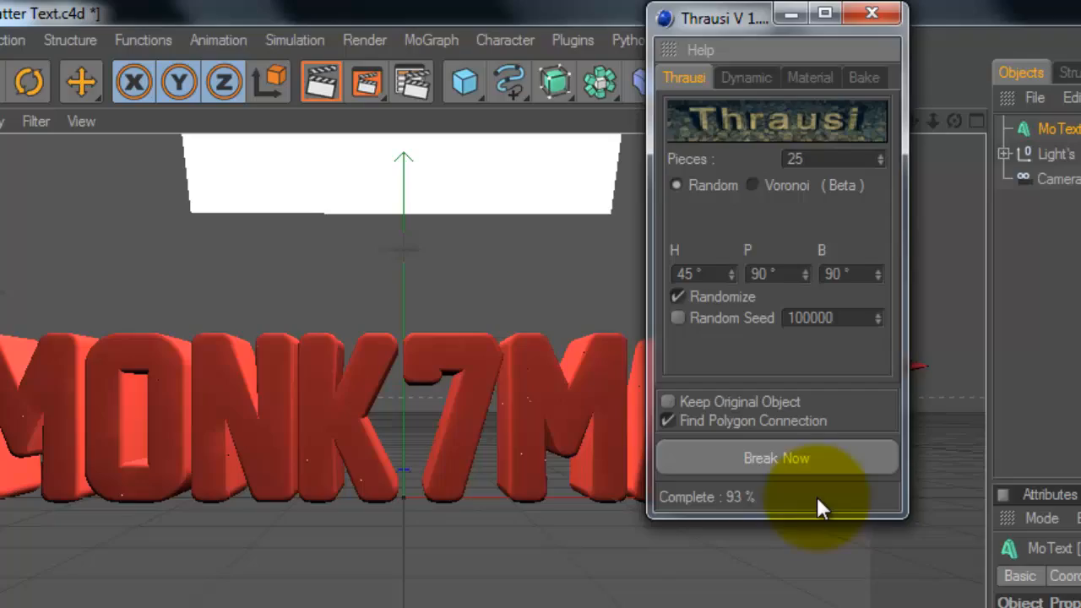
click(775, 458)
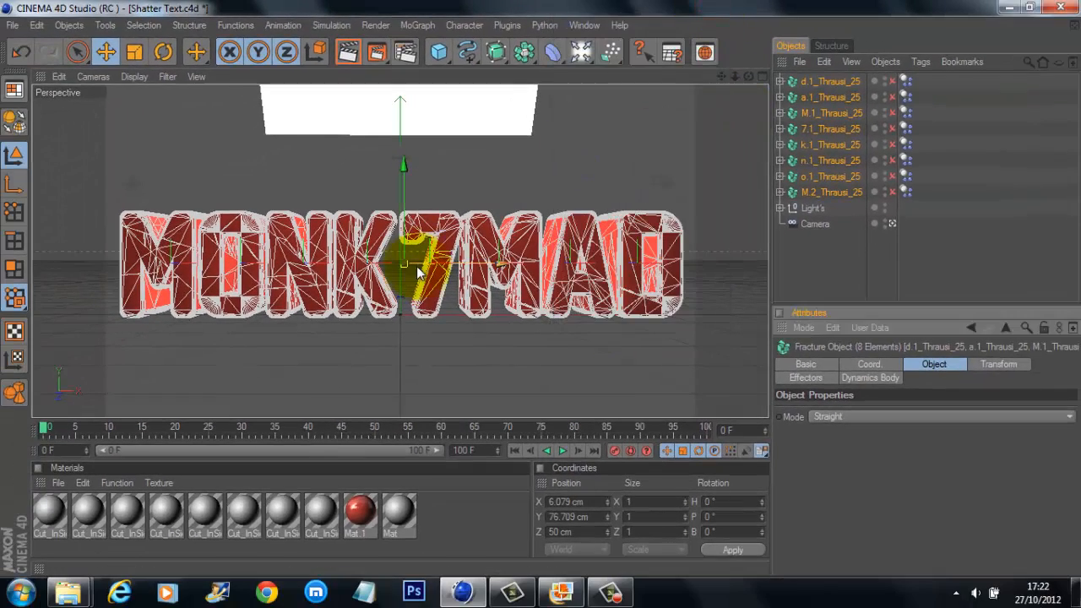
drag(413, 270, 482, 279)
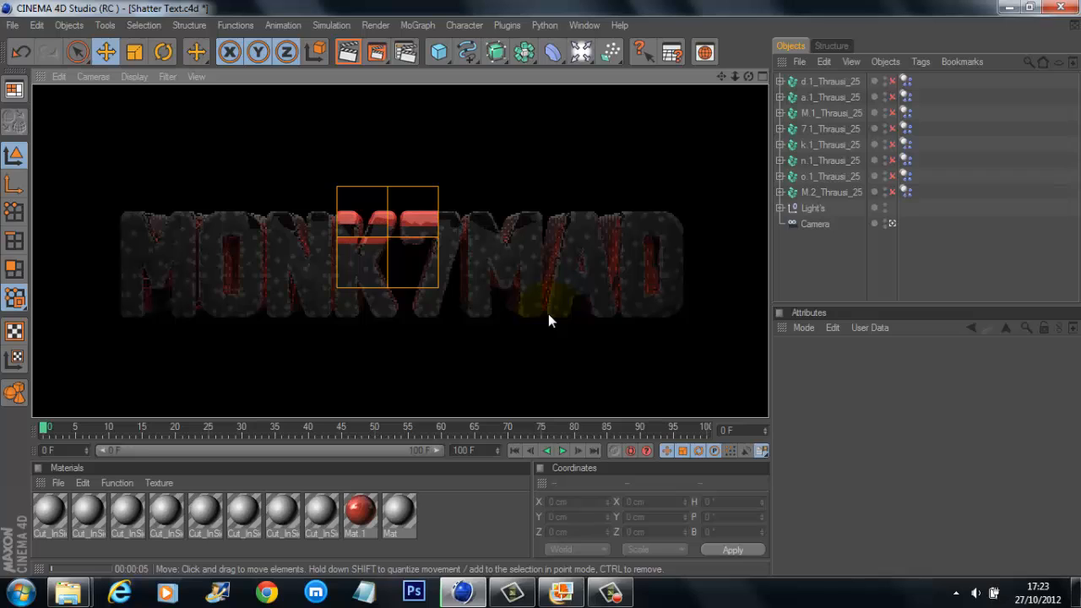
drag(388, 237, 439, 237)
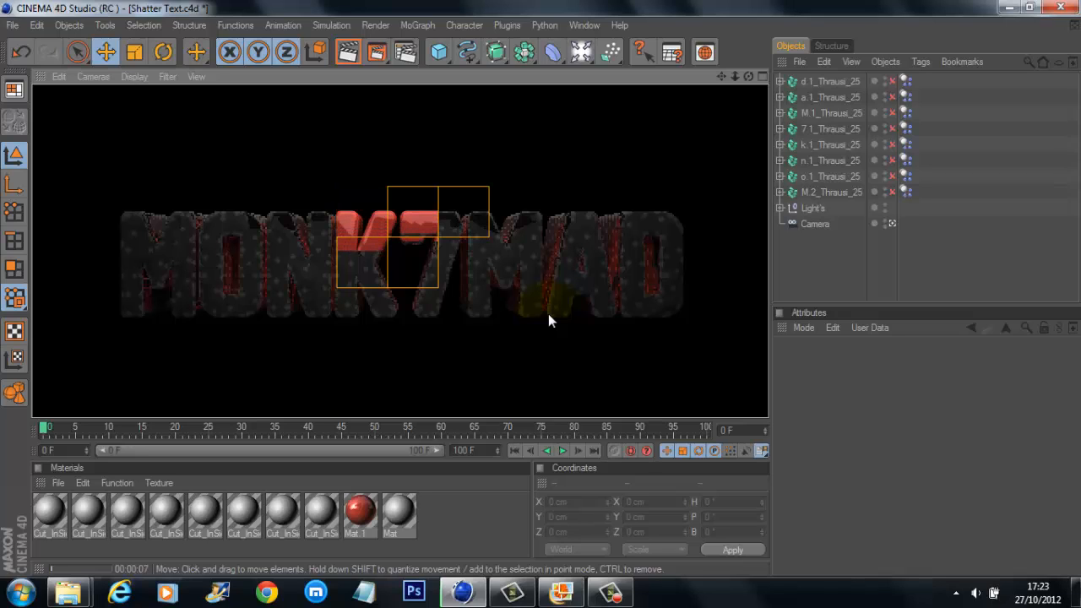
drag(414, 244, 462, 245)
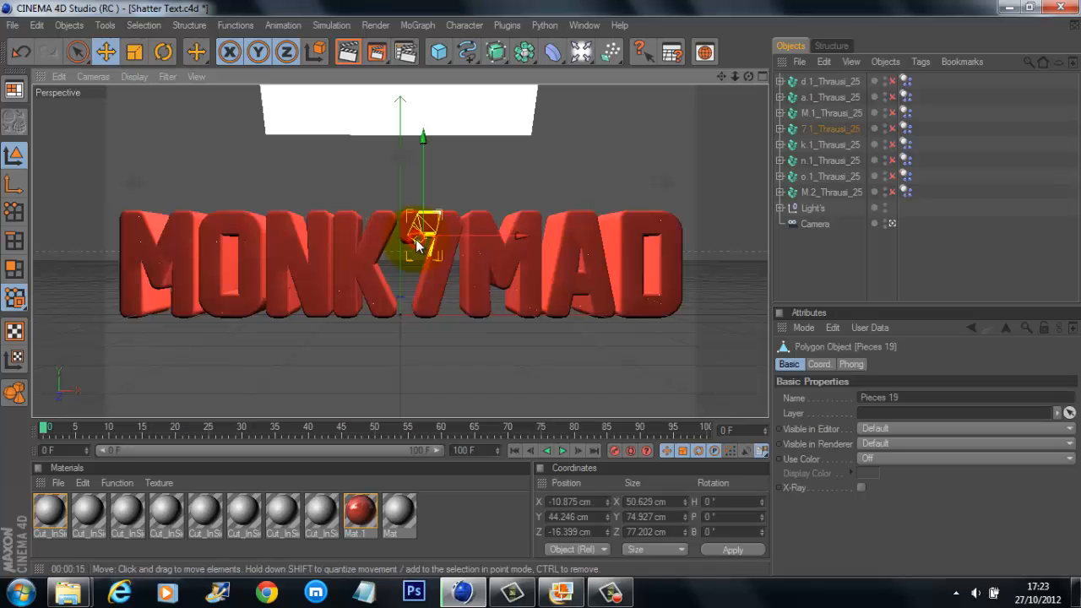
drag(422, 228, 541, 296)
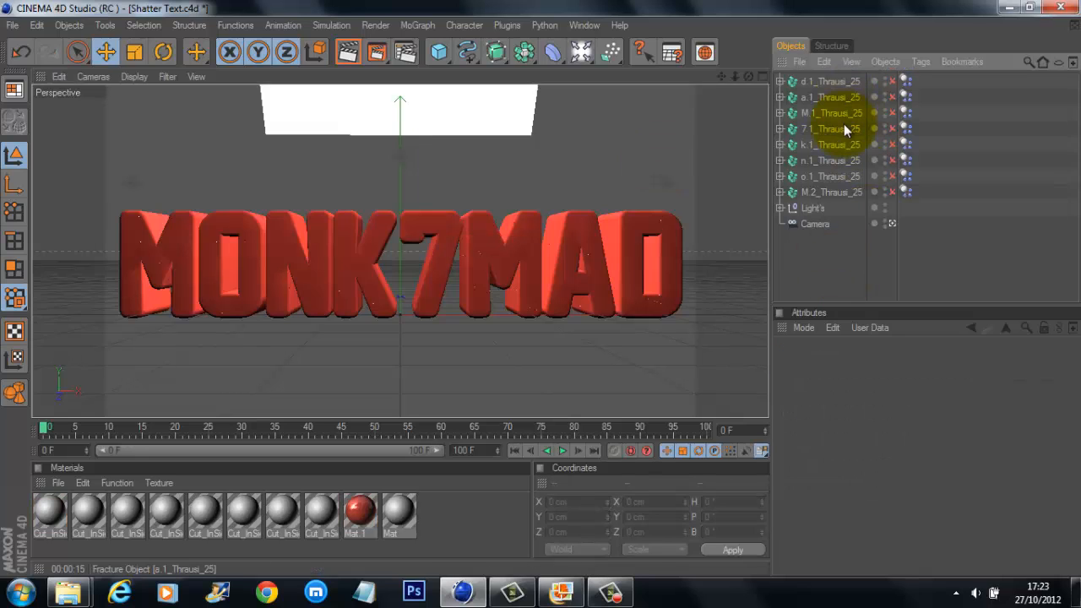
click(830, 96)
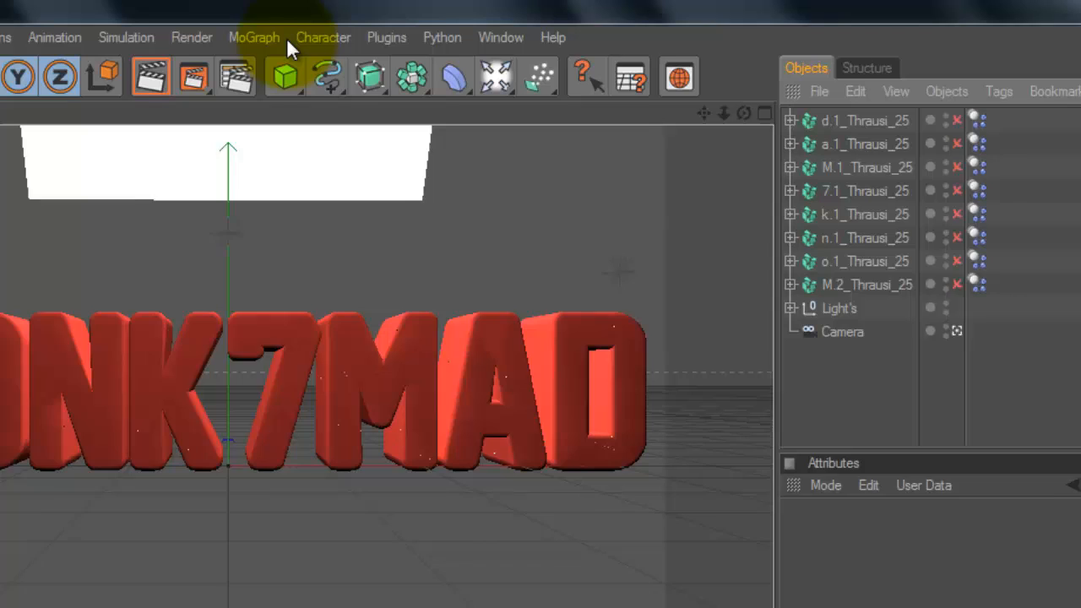
Step: Add a MoGraph Group effector and select the M.2_Thrausi_25 fracture object
click(253, 37)
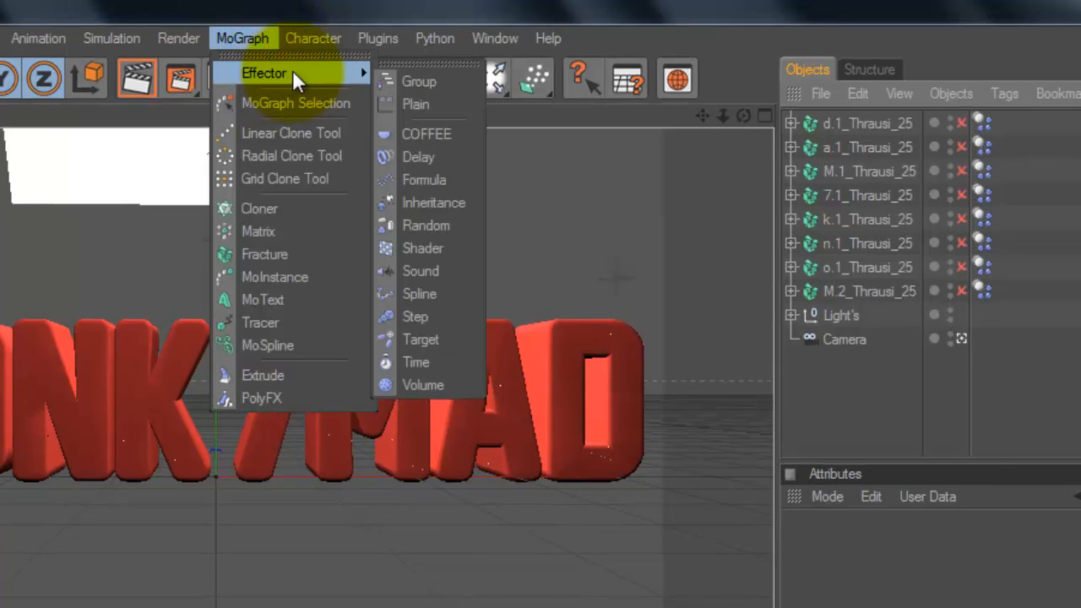
mouse_move(418, 81)
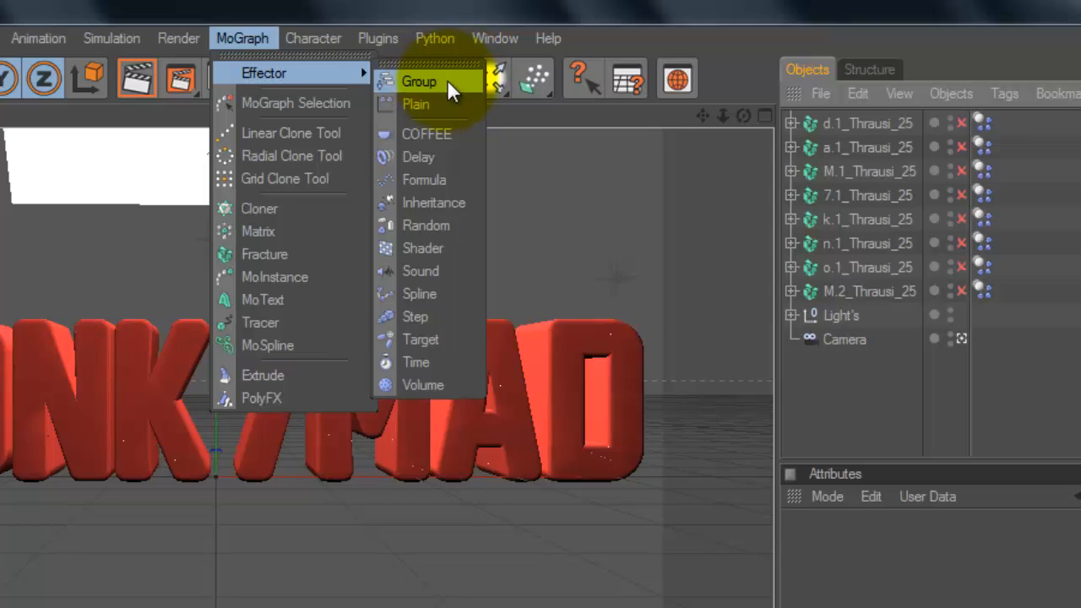
mouse_move(444, 202)
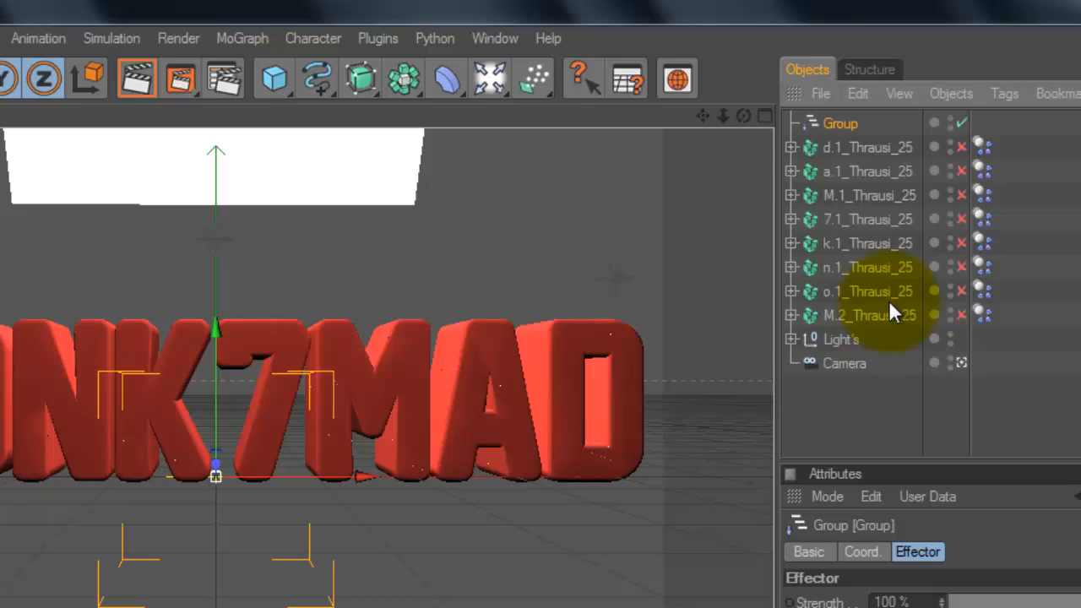
click(868, 315)
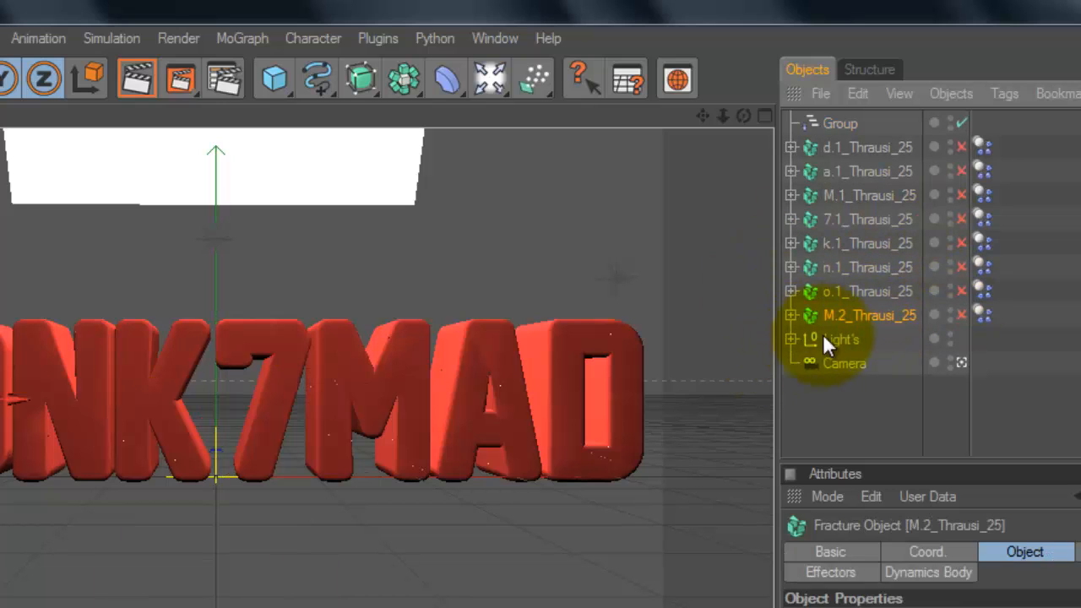
mouse_move(891, 327)
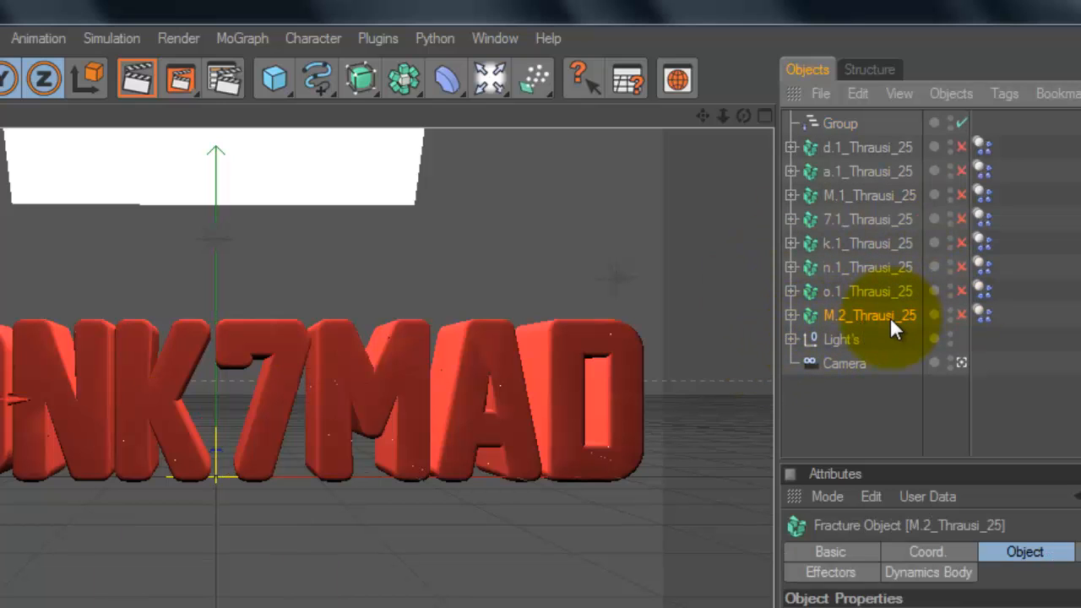
mouse_move(886, 202)
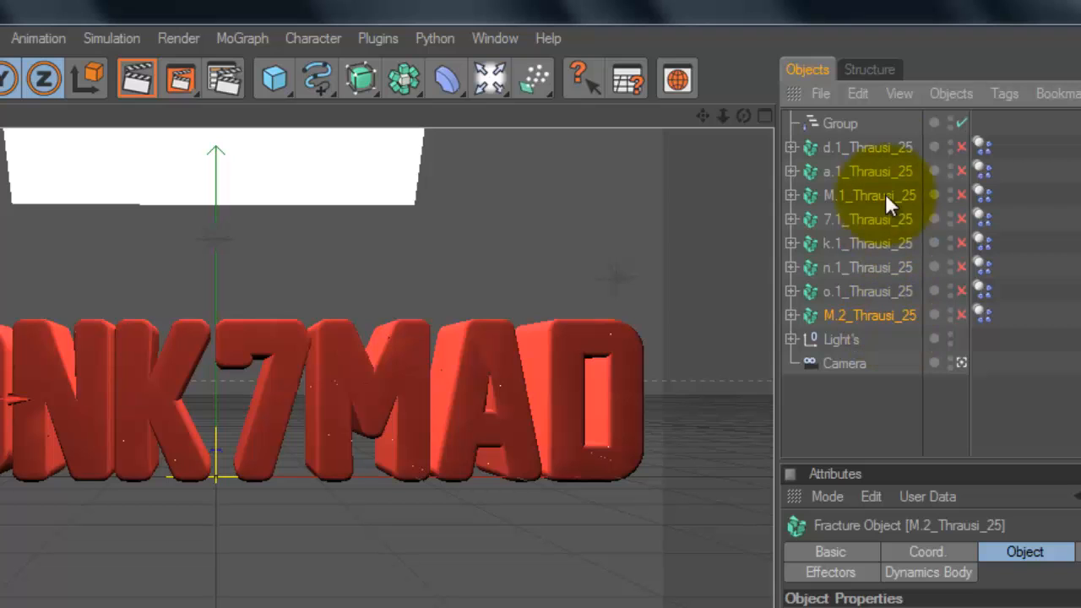
mouse_move(874, 161)
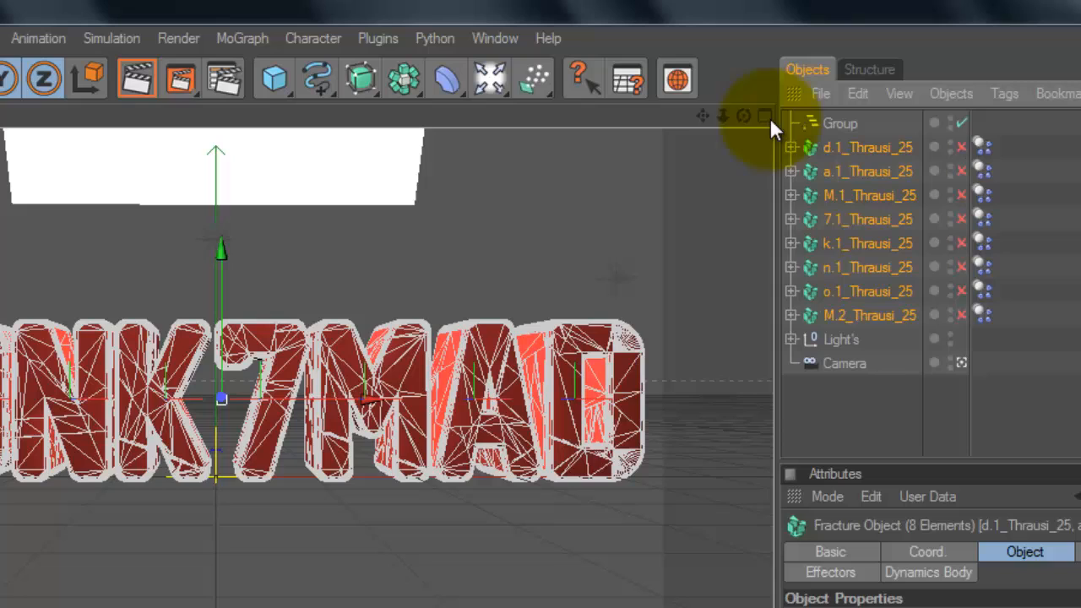
mouse_move(881, 156)
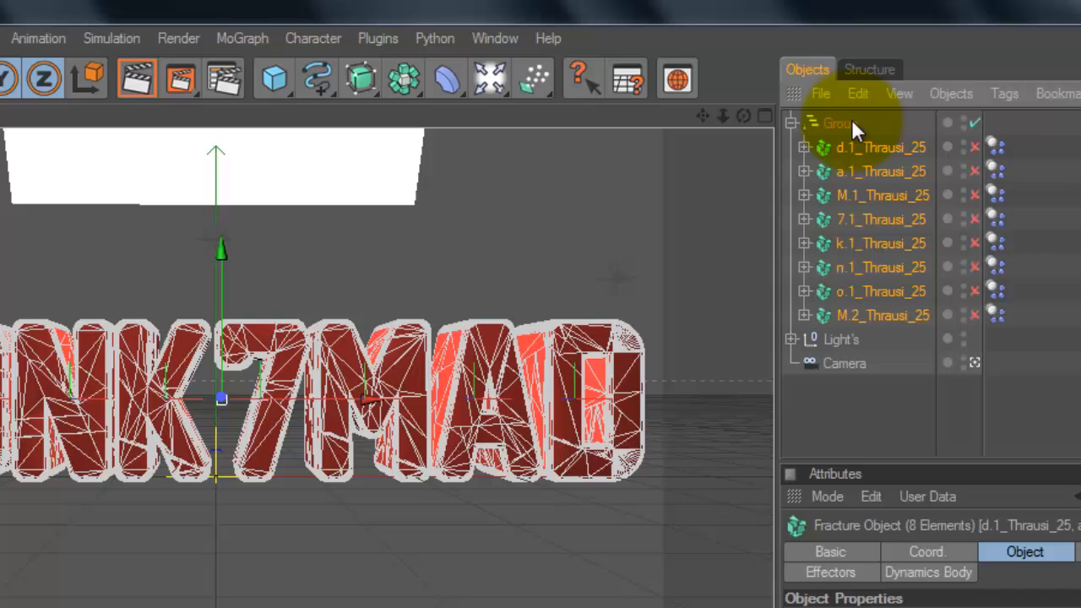
mouse_move(325, 28)
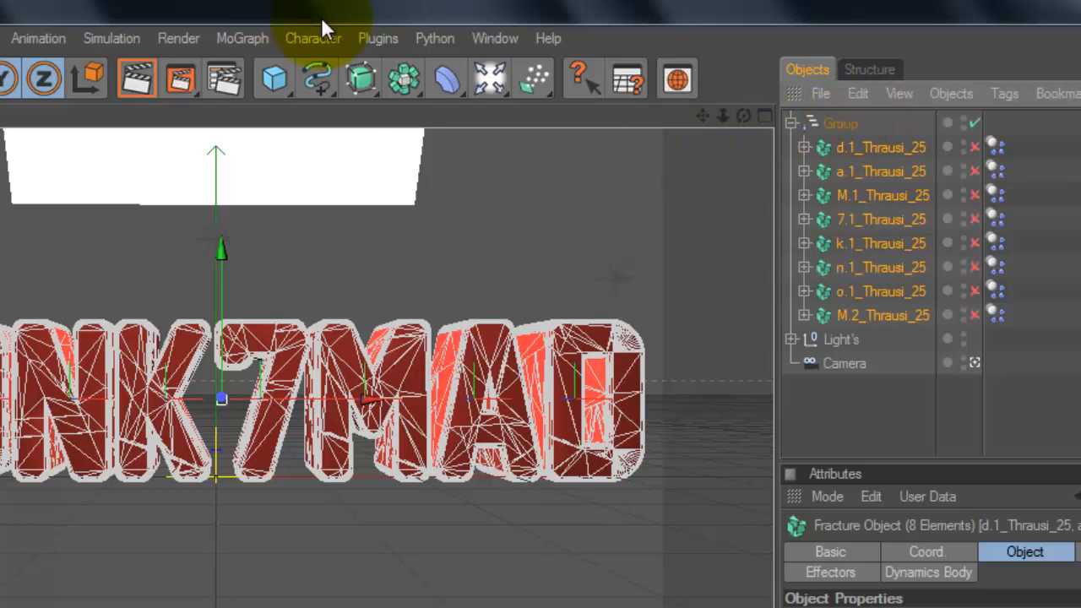
Step: Add a Random effector from MoGraph, creating Randomize at 100% strength
click(243, 38)
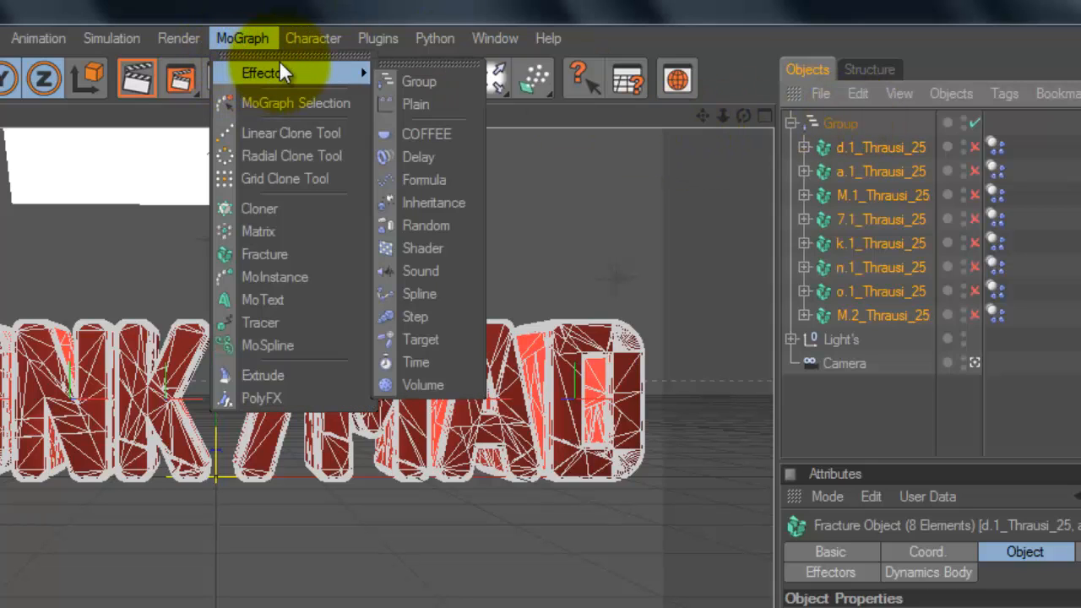
mouse_move(423, 179)
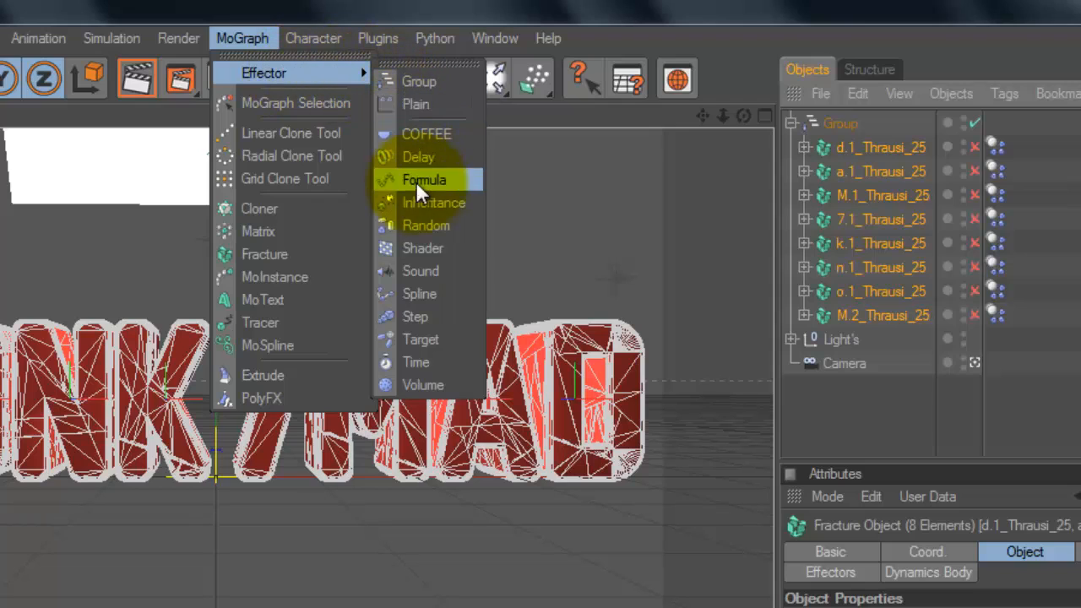
click(426, 224)
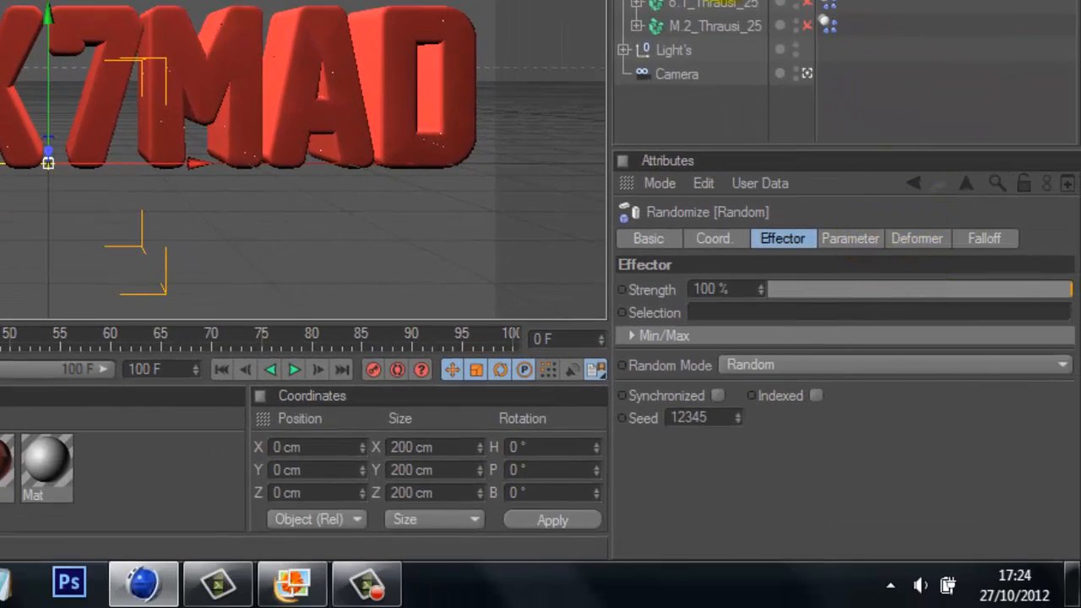
mouse_move(870, 271)
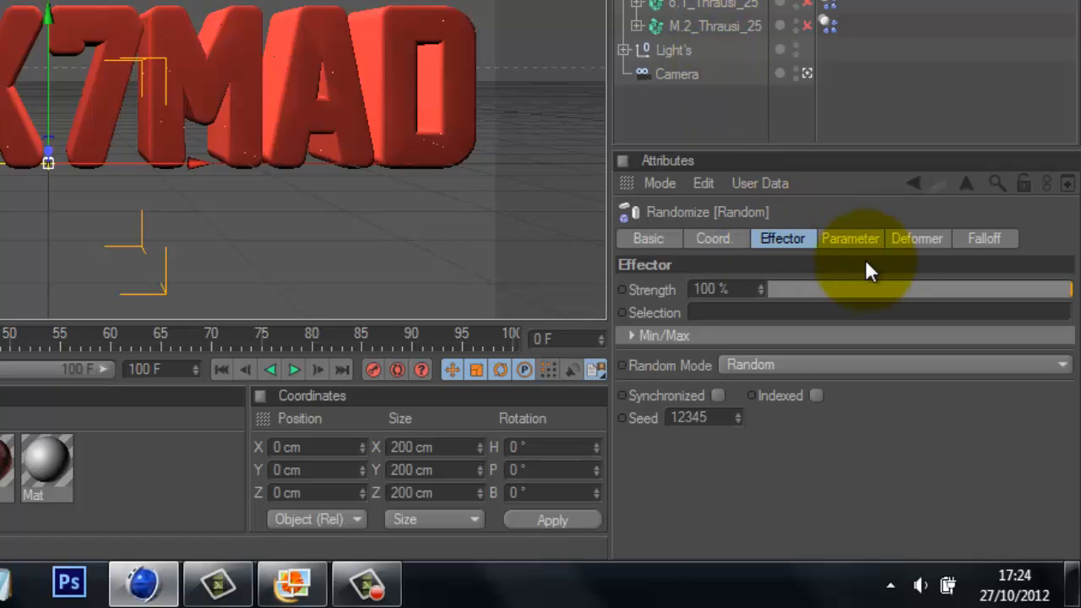
mouse_move(870, 270)
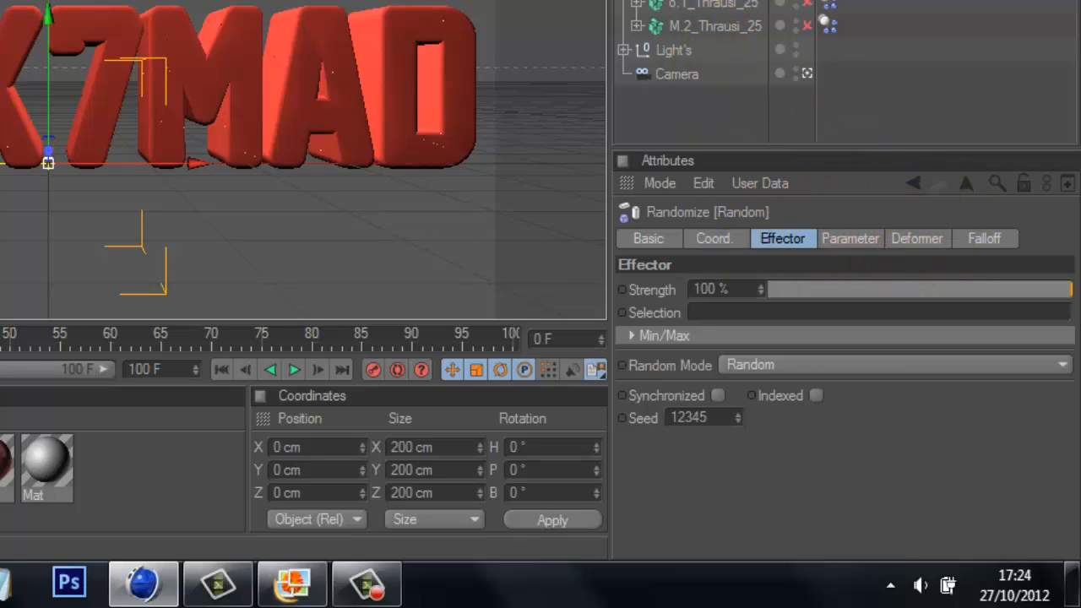
mouse_move(898, 259)
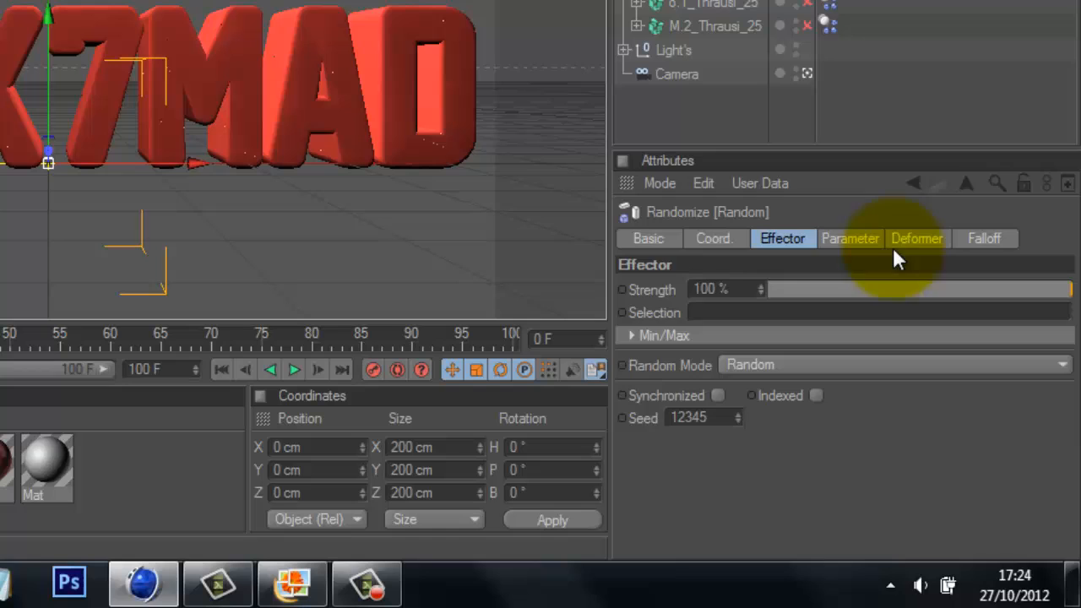
Step: Set the Random effector's Deformer tab Deformation mode to Point
click(916, 238)
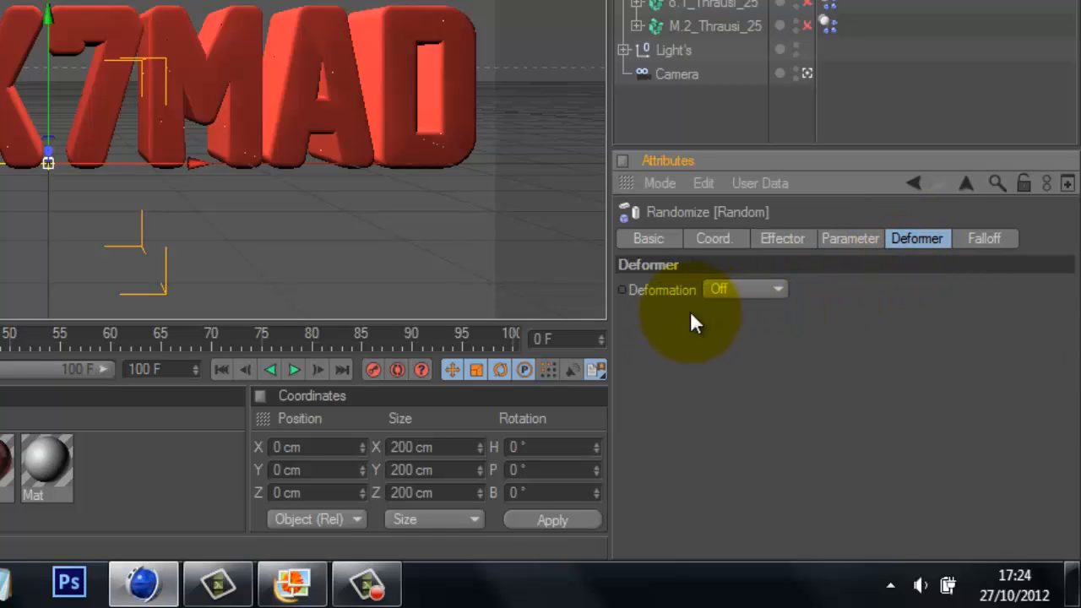
click(775, 289)
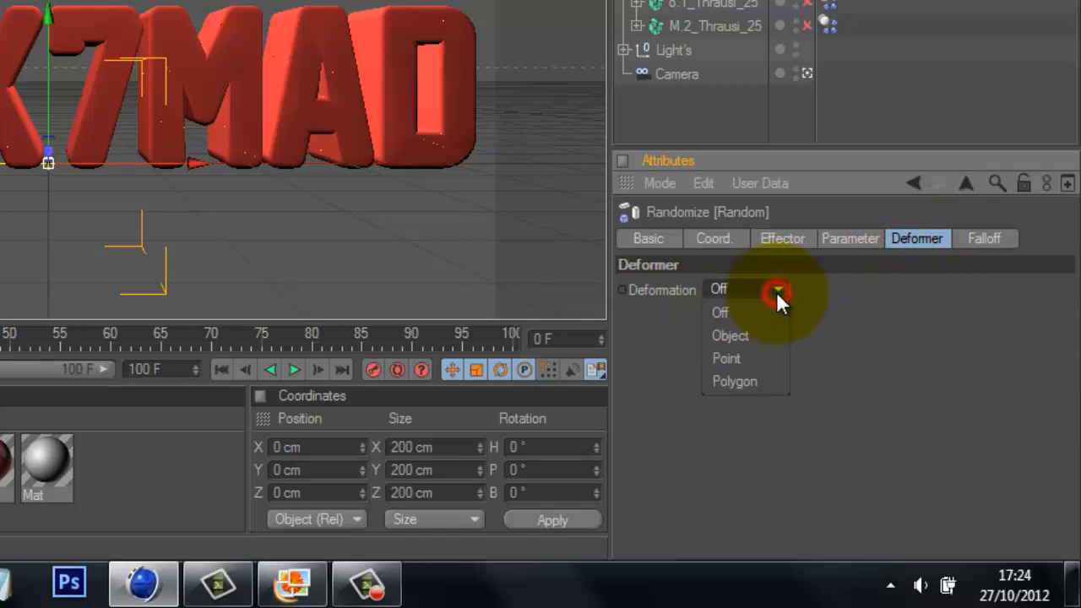
click(725, 358)
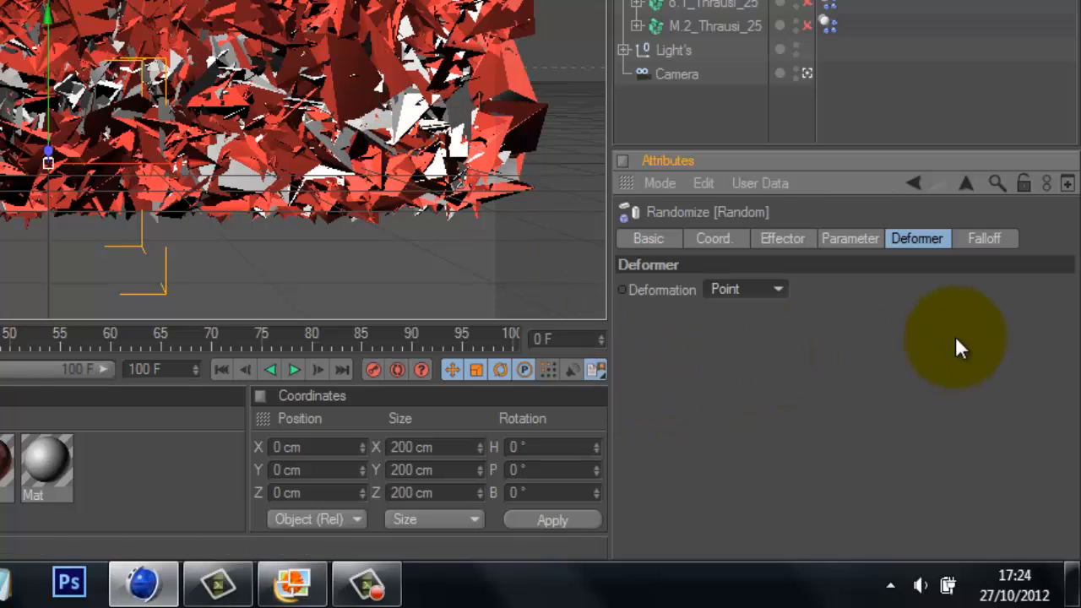
mouse_move(912, 190)
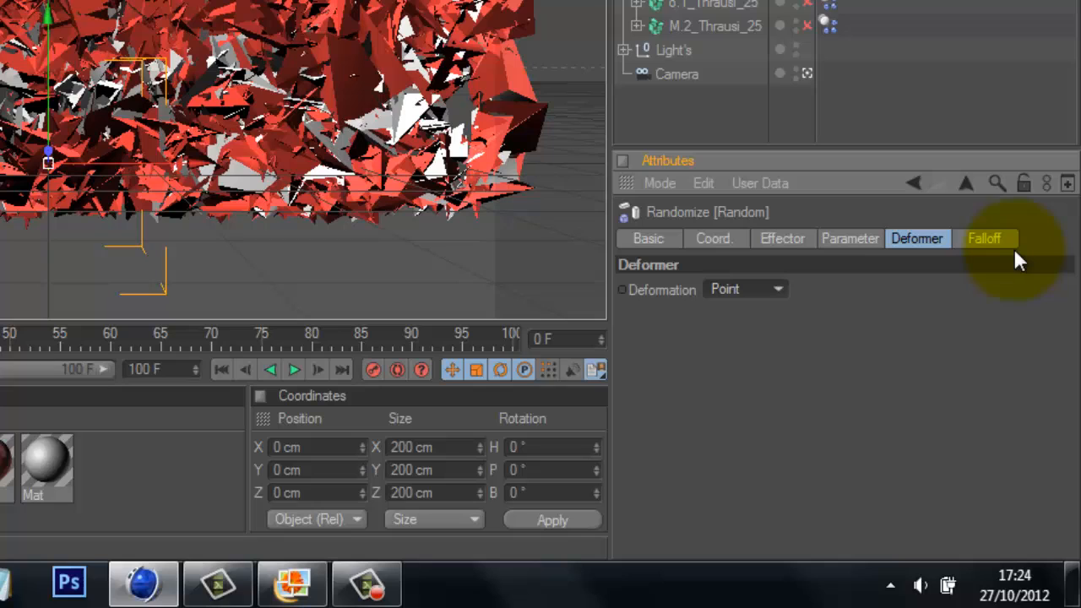
mouse_move(976, 250)
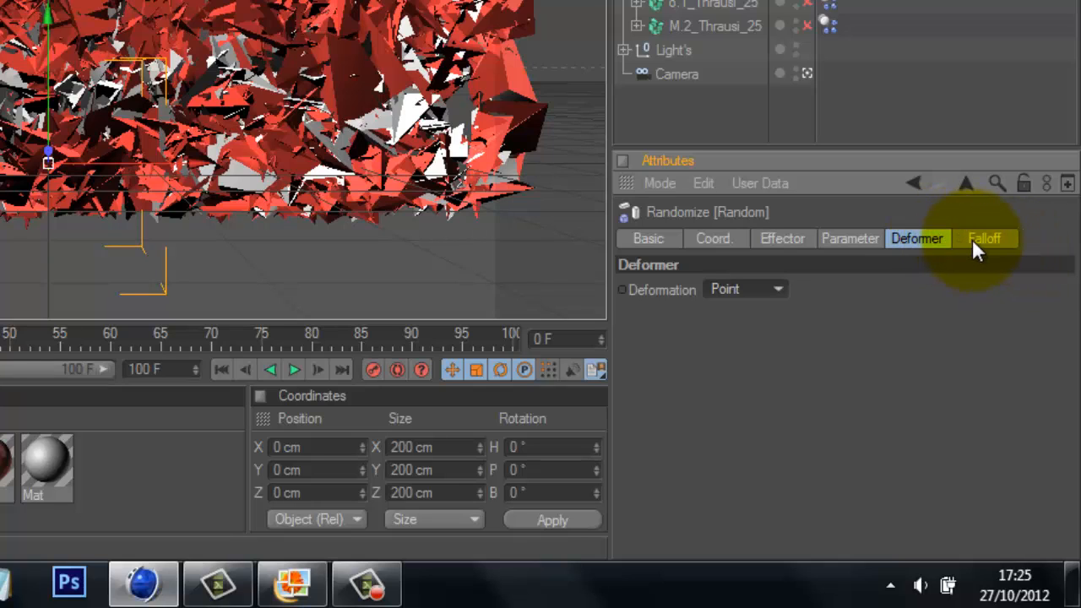
Step: Set the Random effector's falloff Weight to 3%, then reselect Group and Random
click(984, 238)
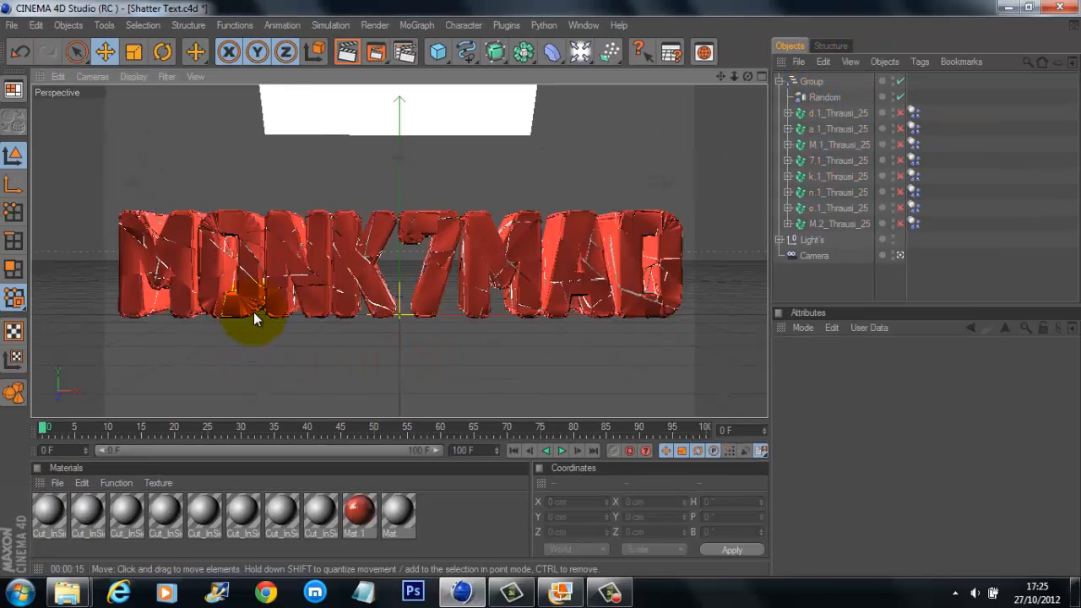
drag(258, 321, 258, 232)
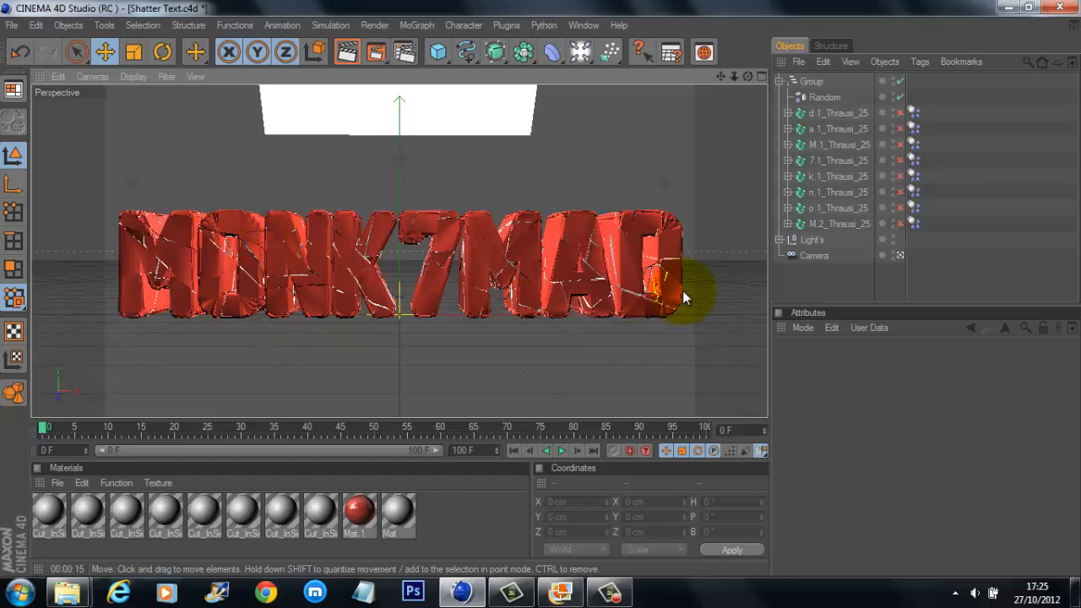
click(812, 81)
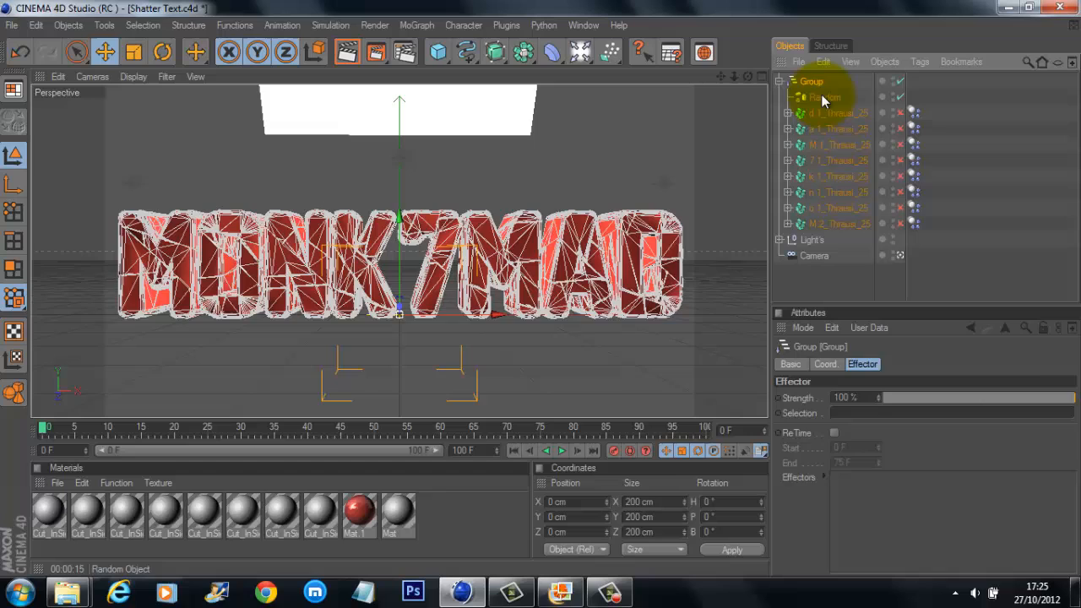
click(825, 98)
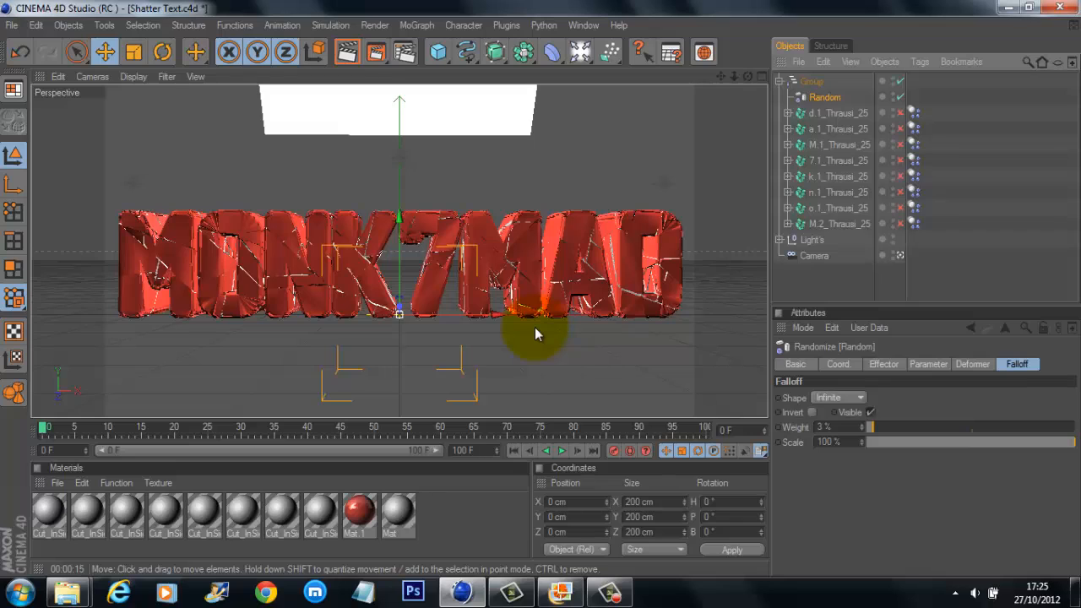
mouse_move(931, 346)
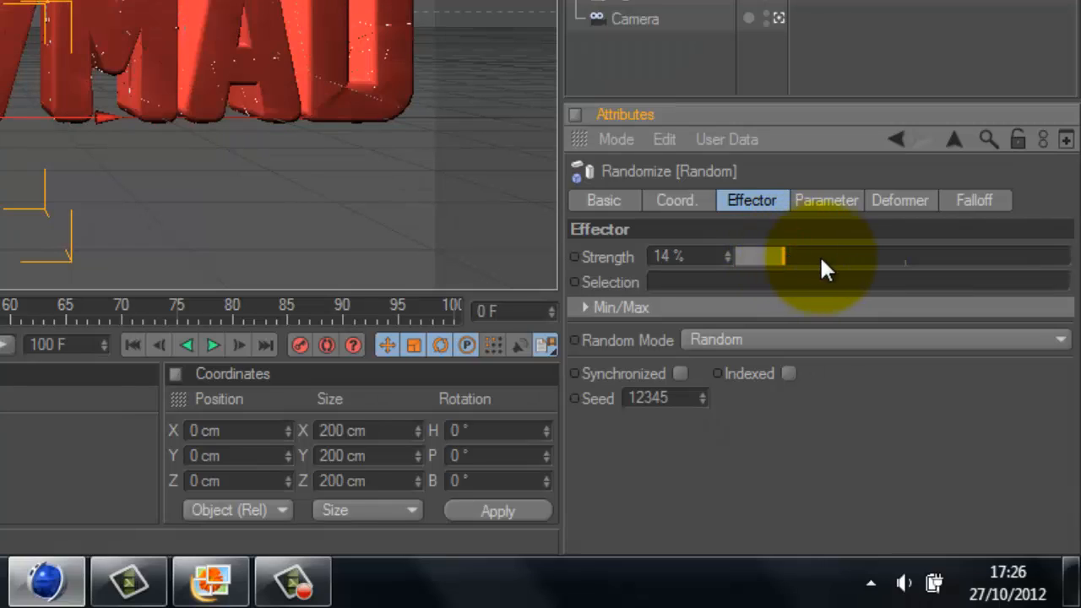
Step: Raise the Random effector's strength to 100% and change its seed from 12345 to 337
drag(777, 256, 896, 256)
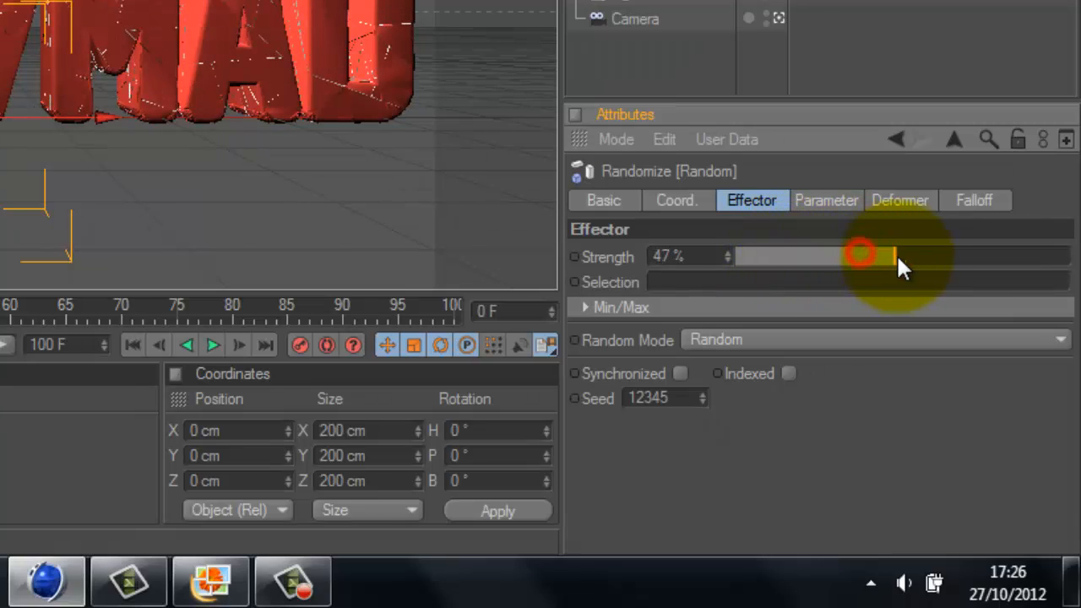
drag(862, 256, 1068, 256)
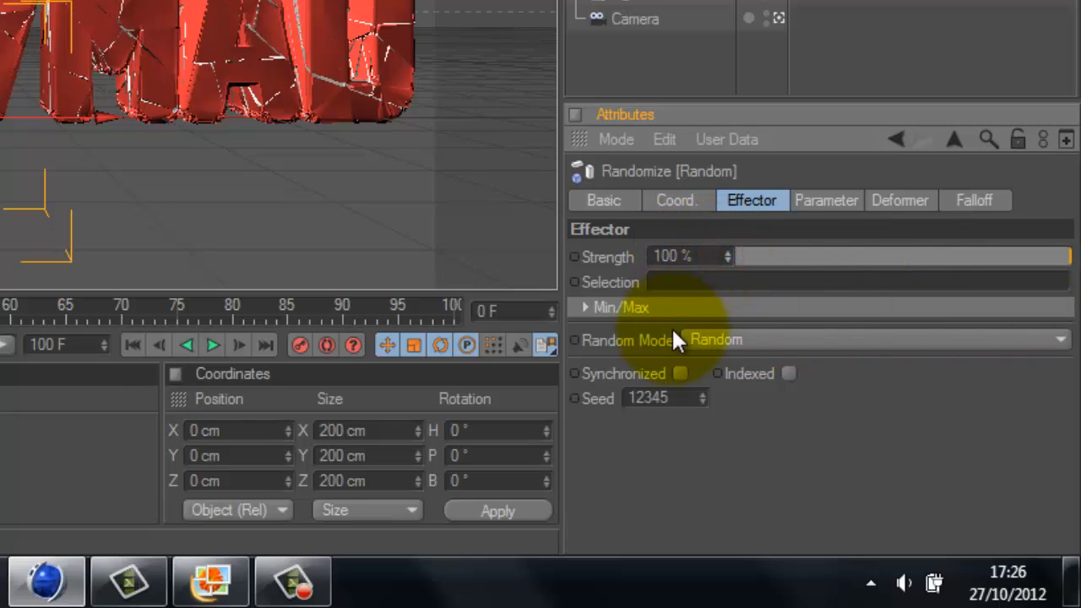
click(667, 398)
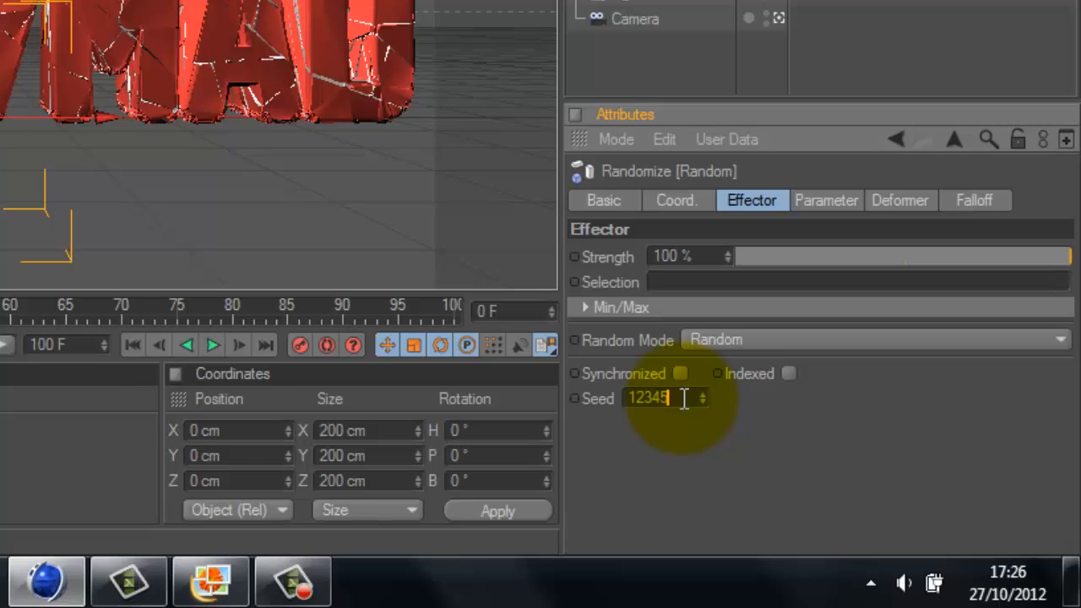
click(702, 403)
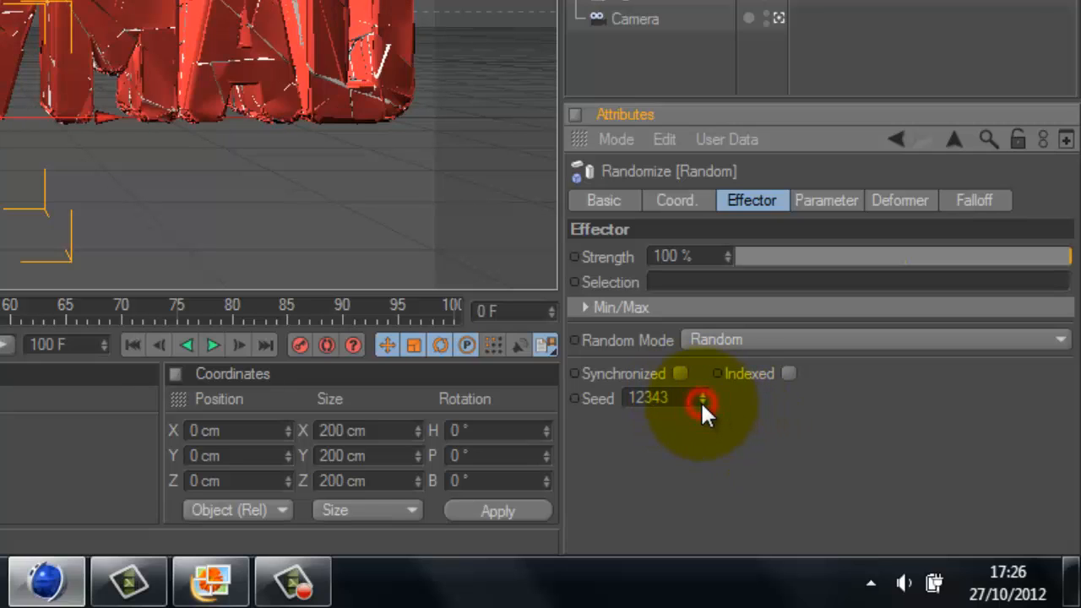
click(703, 404)
text(1)
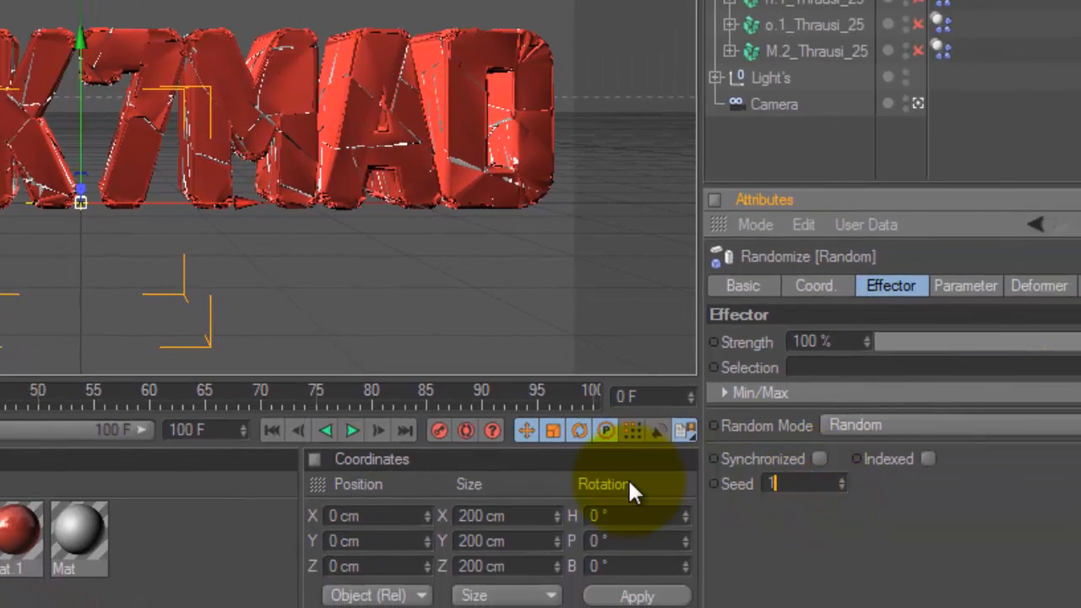
text(337)
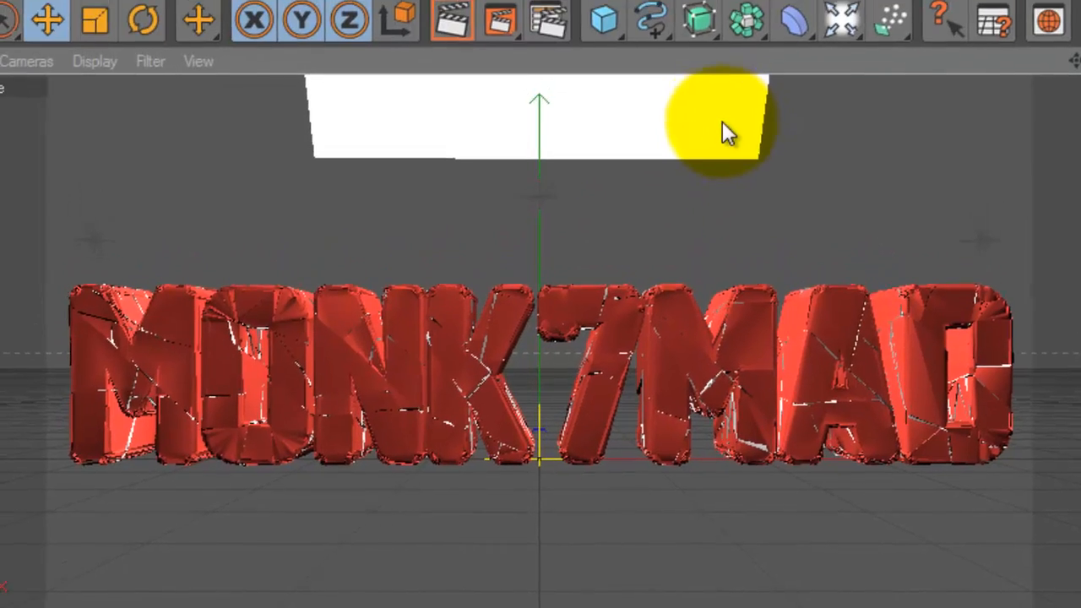
Step: Save renders as PNG 'Monk7Mad Broken Text Tut' on the Desktop, then close Render Settings
click(507, 42)
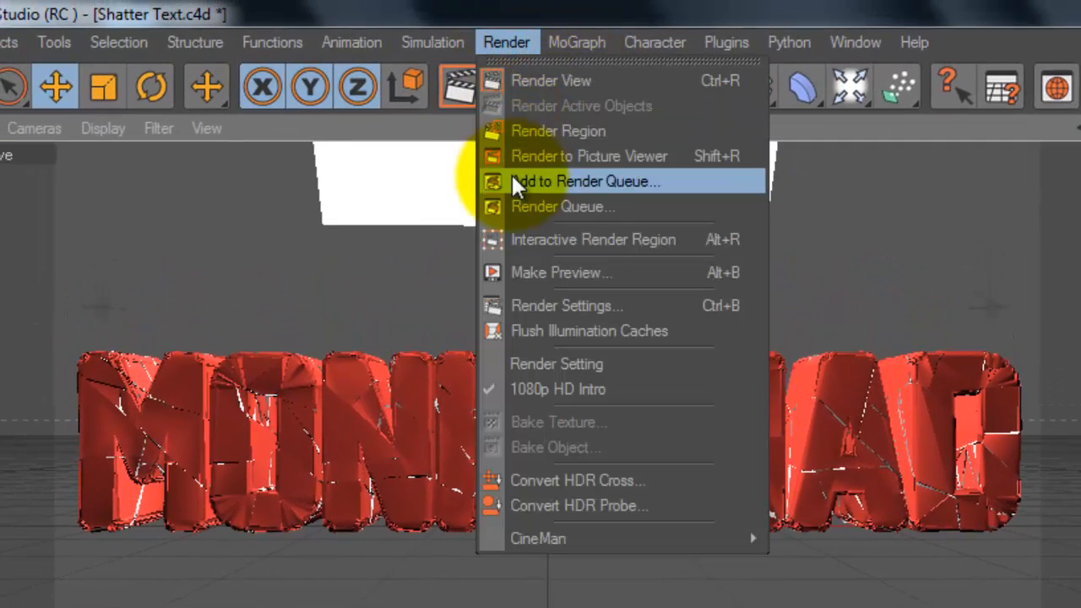
click(567, 305)
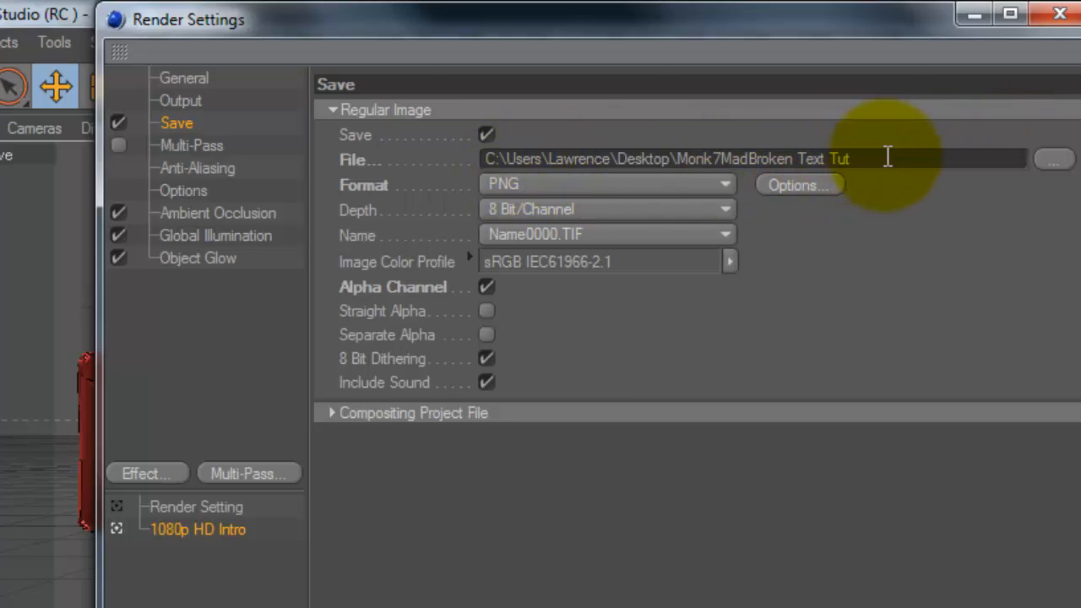
mouse_move(750, 152)
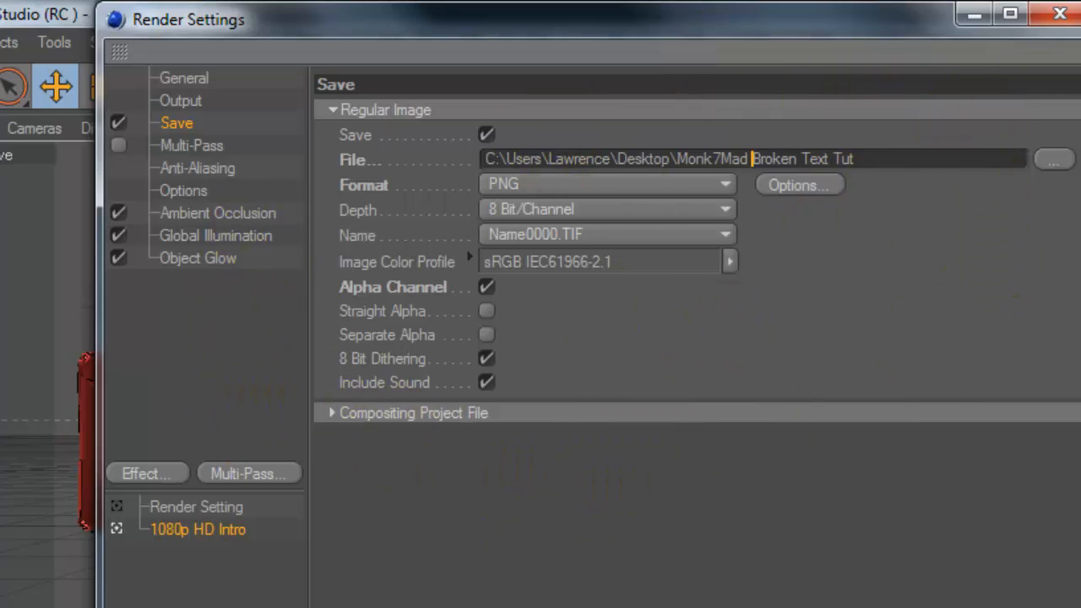
click(1060, 13)
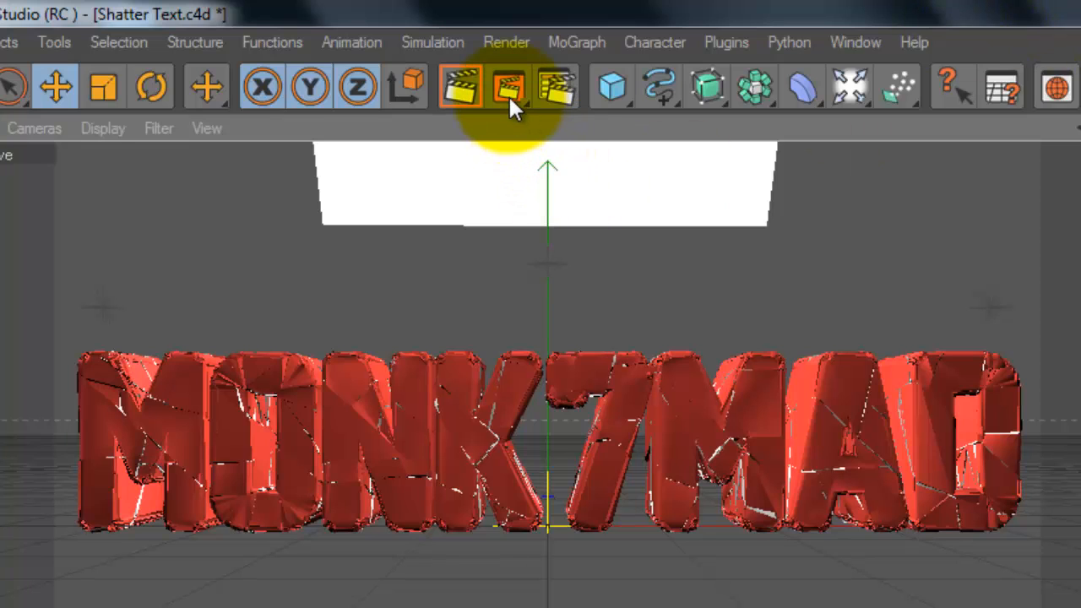
Step: Render the cracked MONK7MAD text to the Picture Viewer at 1920×1080, then show the desktop
click(506, 86)
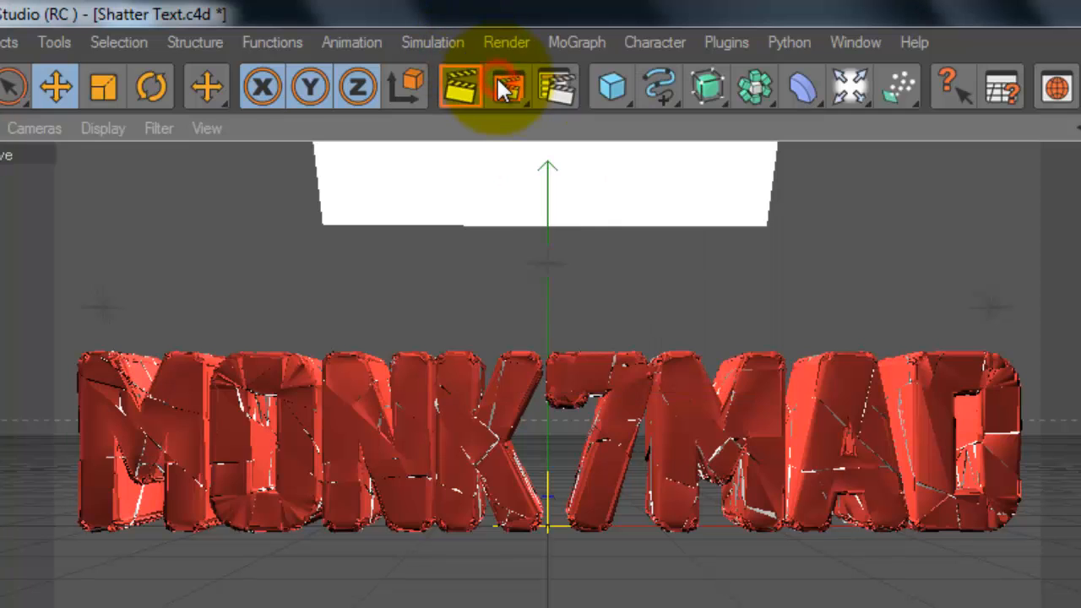
click(507, 87)
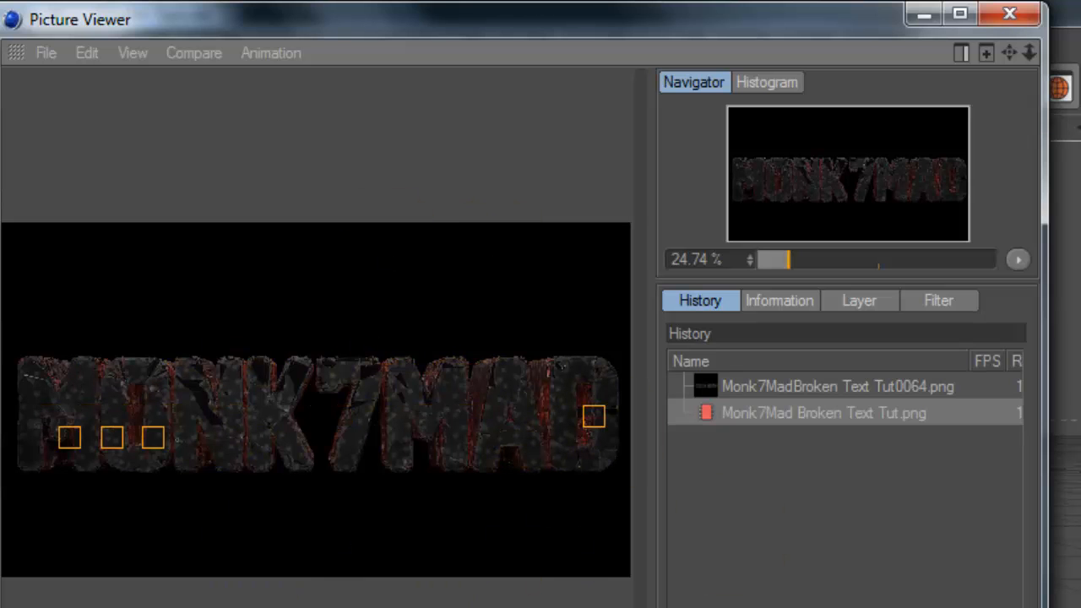
click(959, 14)
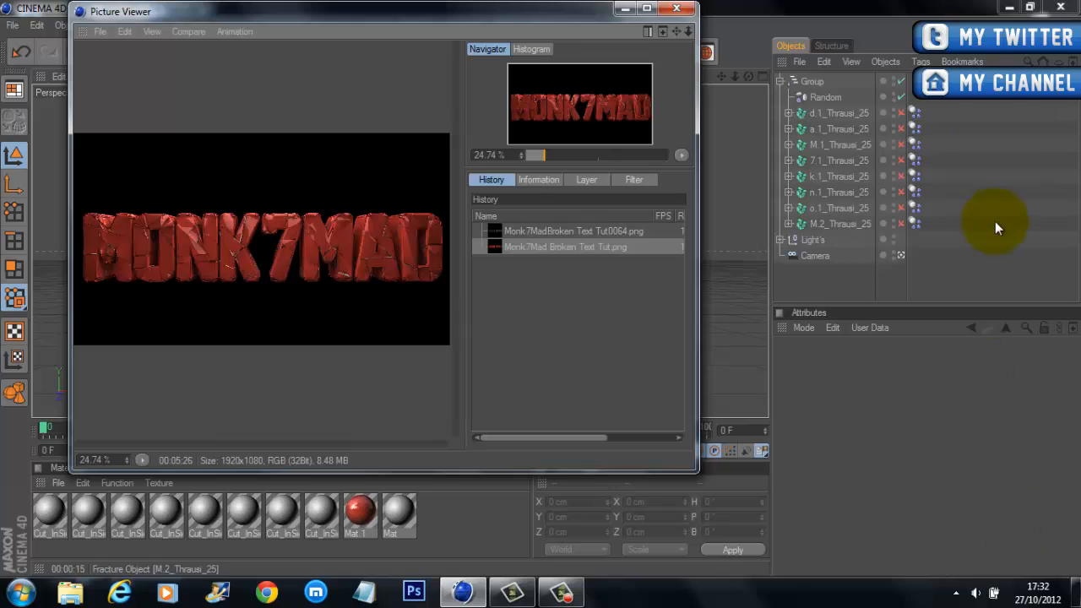
click(676, 8)
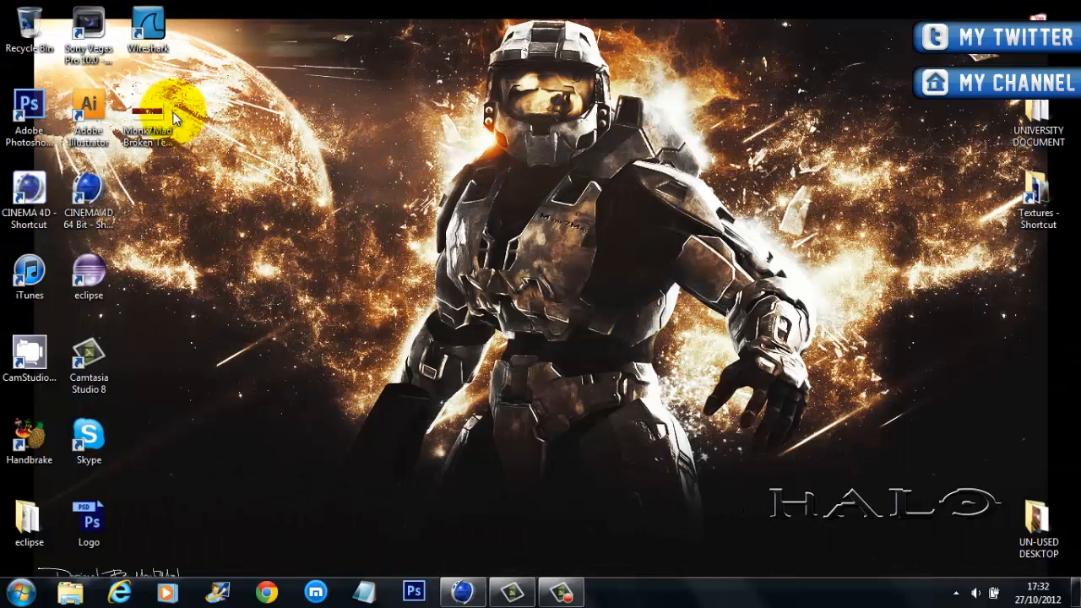
Step: Open the Monk7Mad Broken Text Tut PNG from the desktop in Windows Live Photo Gallery
double_click(148, 114)
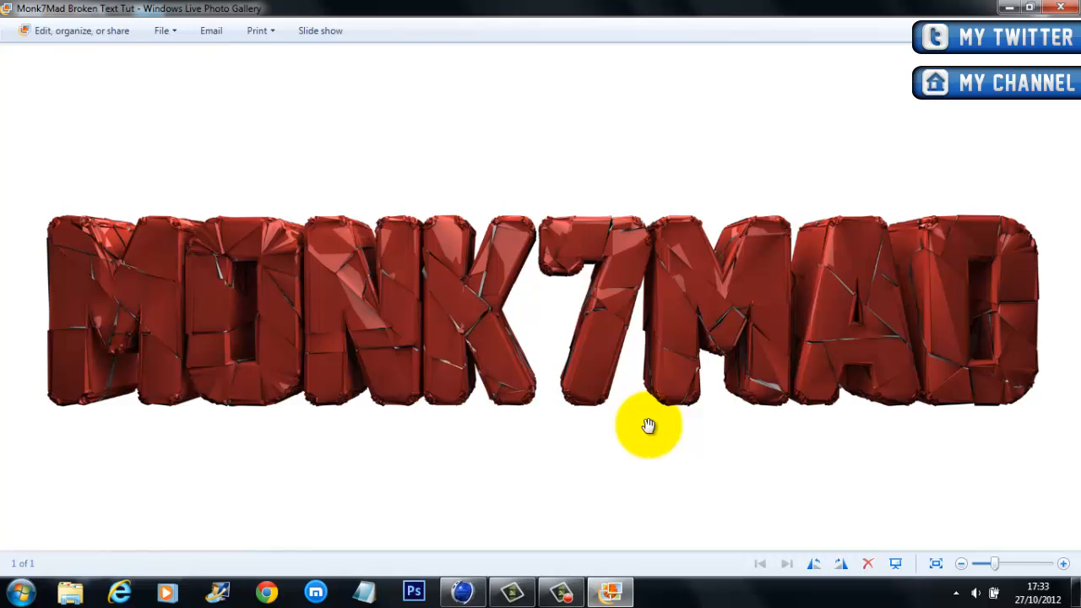
mouse_move(722, 541)
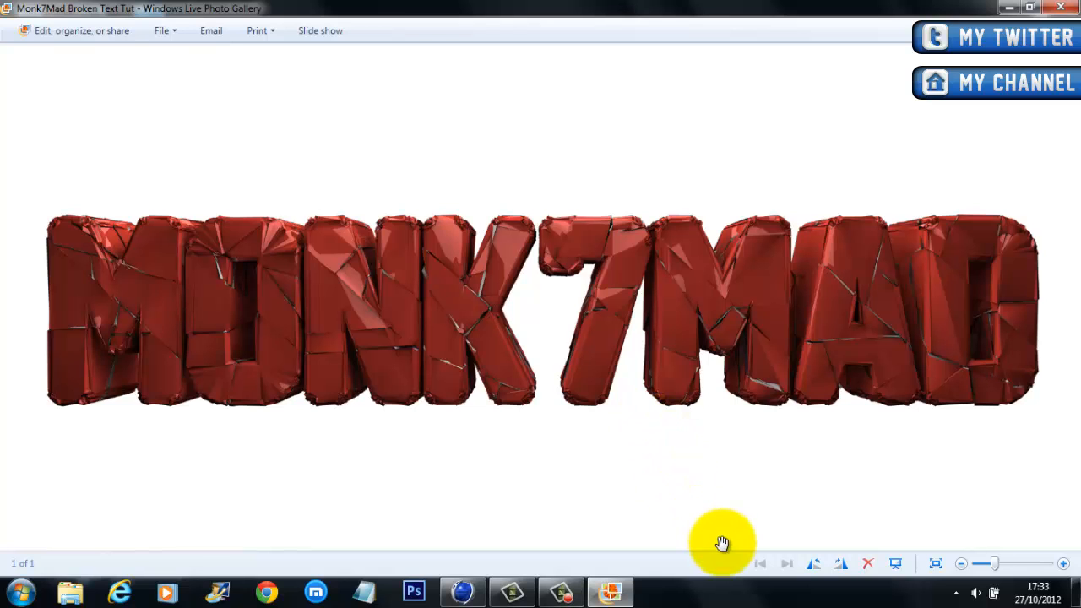